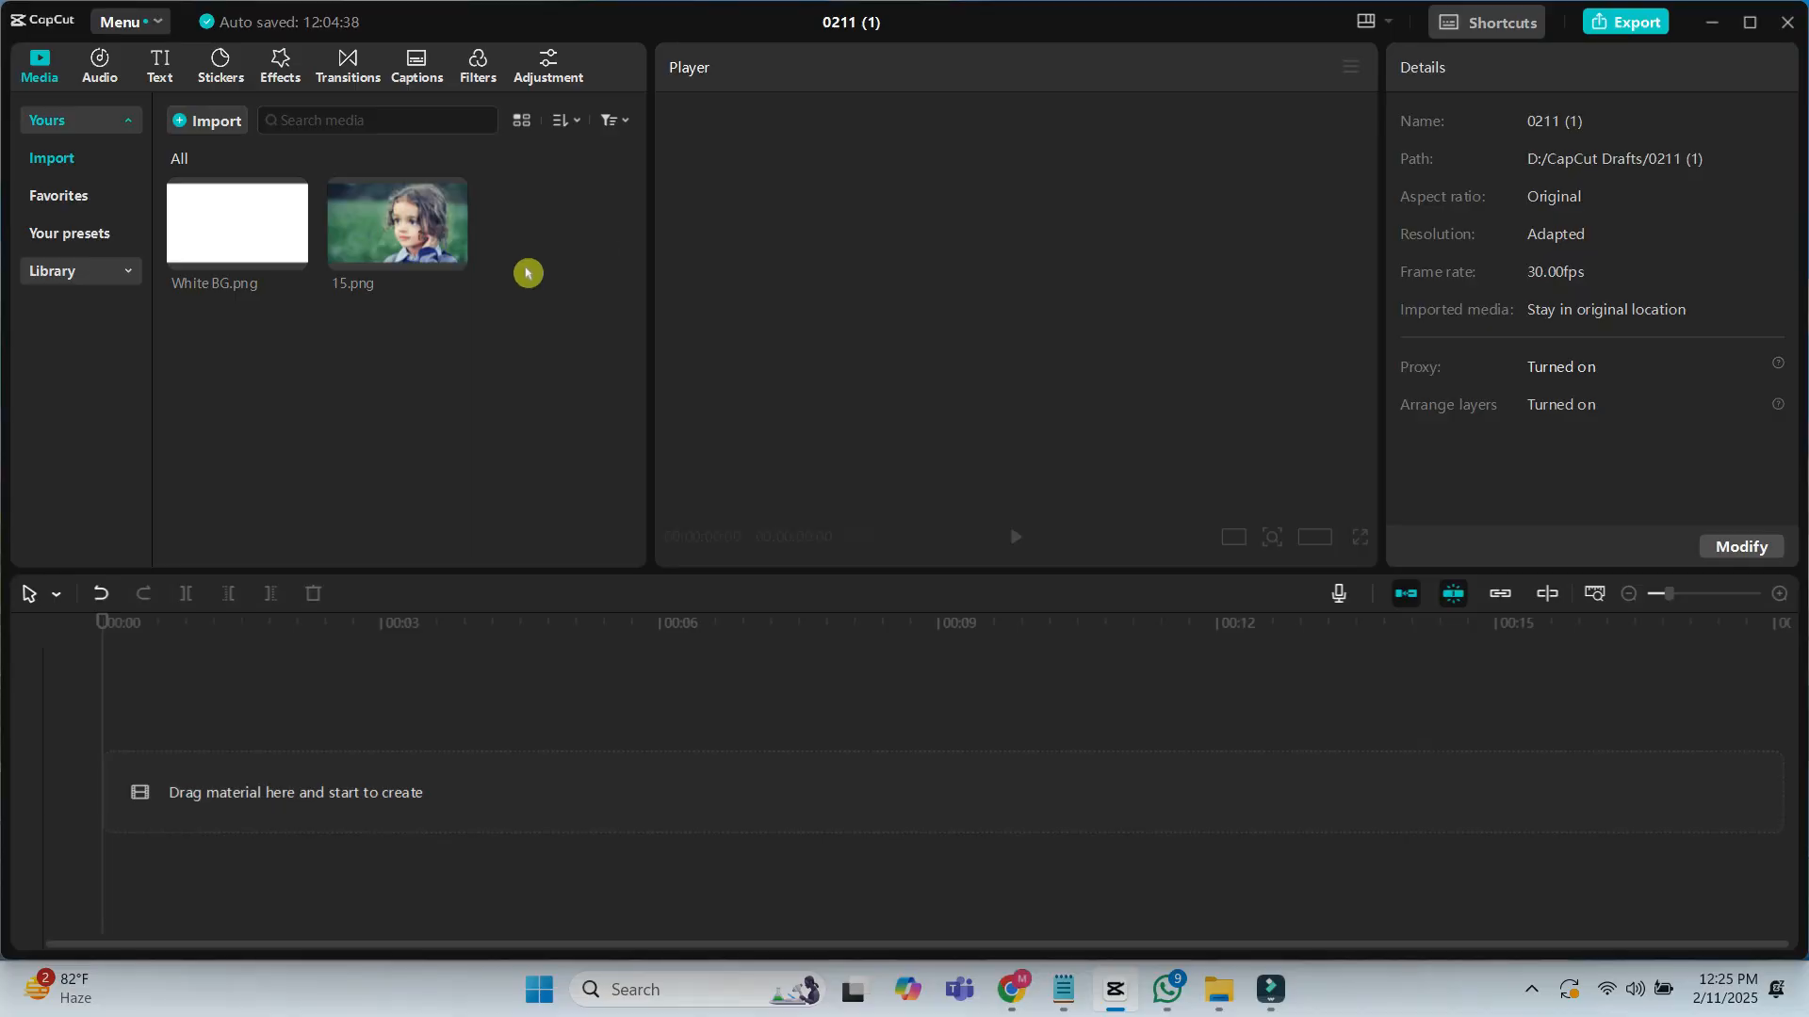
Preview both imported images, then add White BG.png to the timeline as the base clip
{"action": "left_click", "coordinate": [237, 223]}
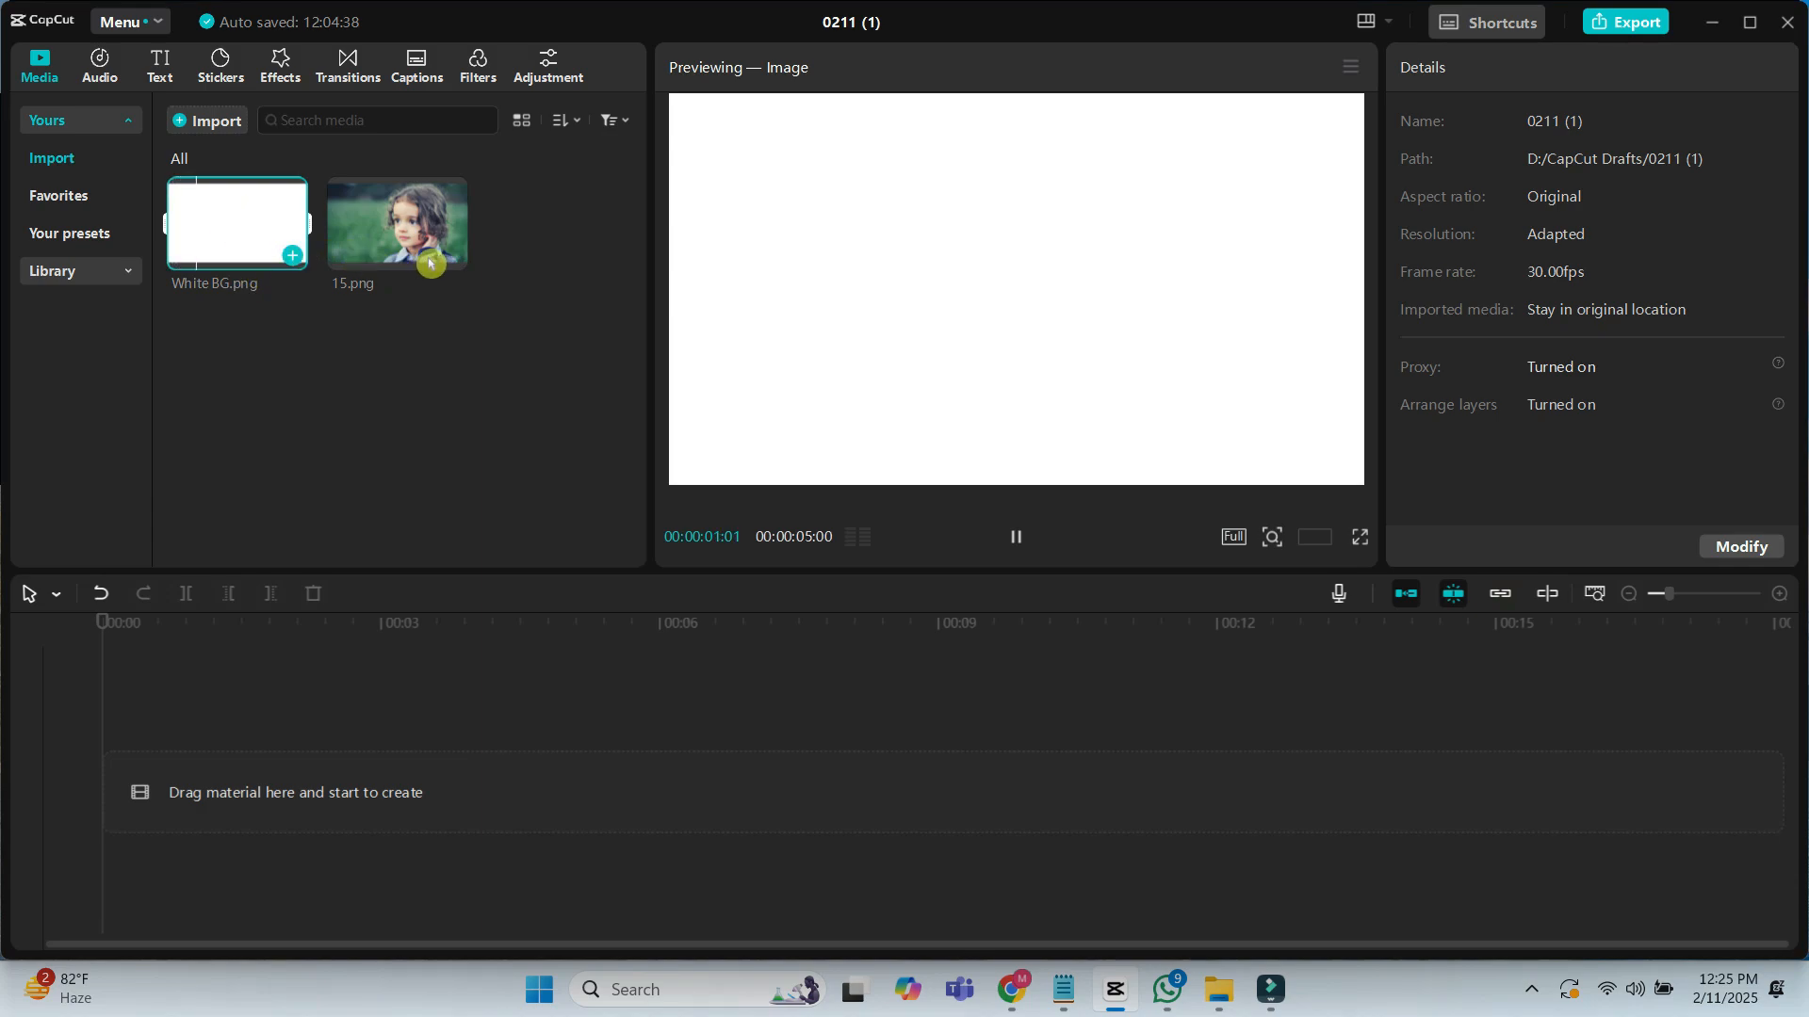
{"action": "left_click", "coordinate": [396, 222]}
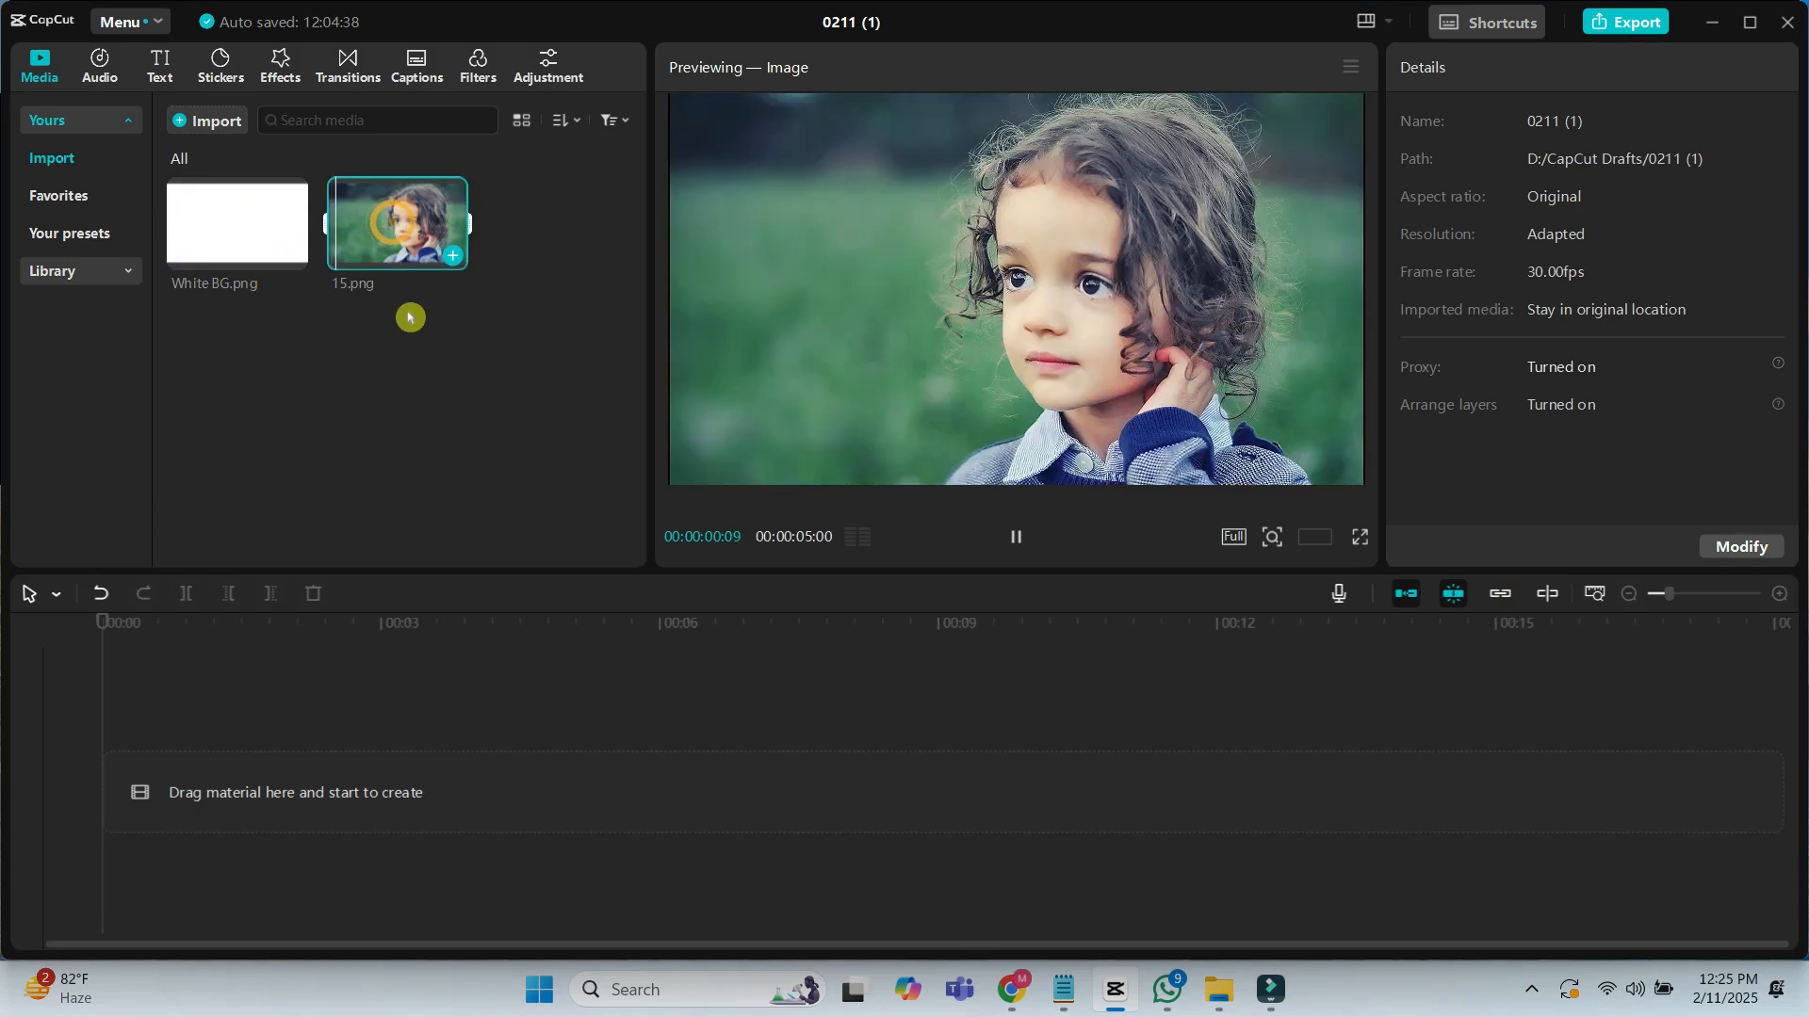
{"action": "left_click", "coordinate": [237, 223]}
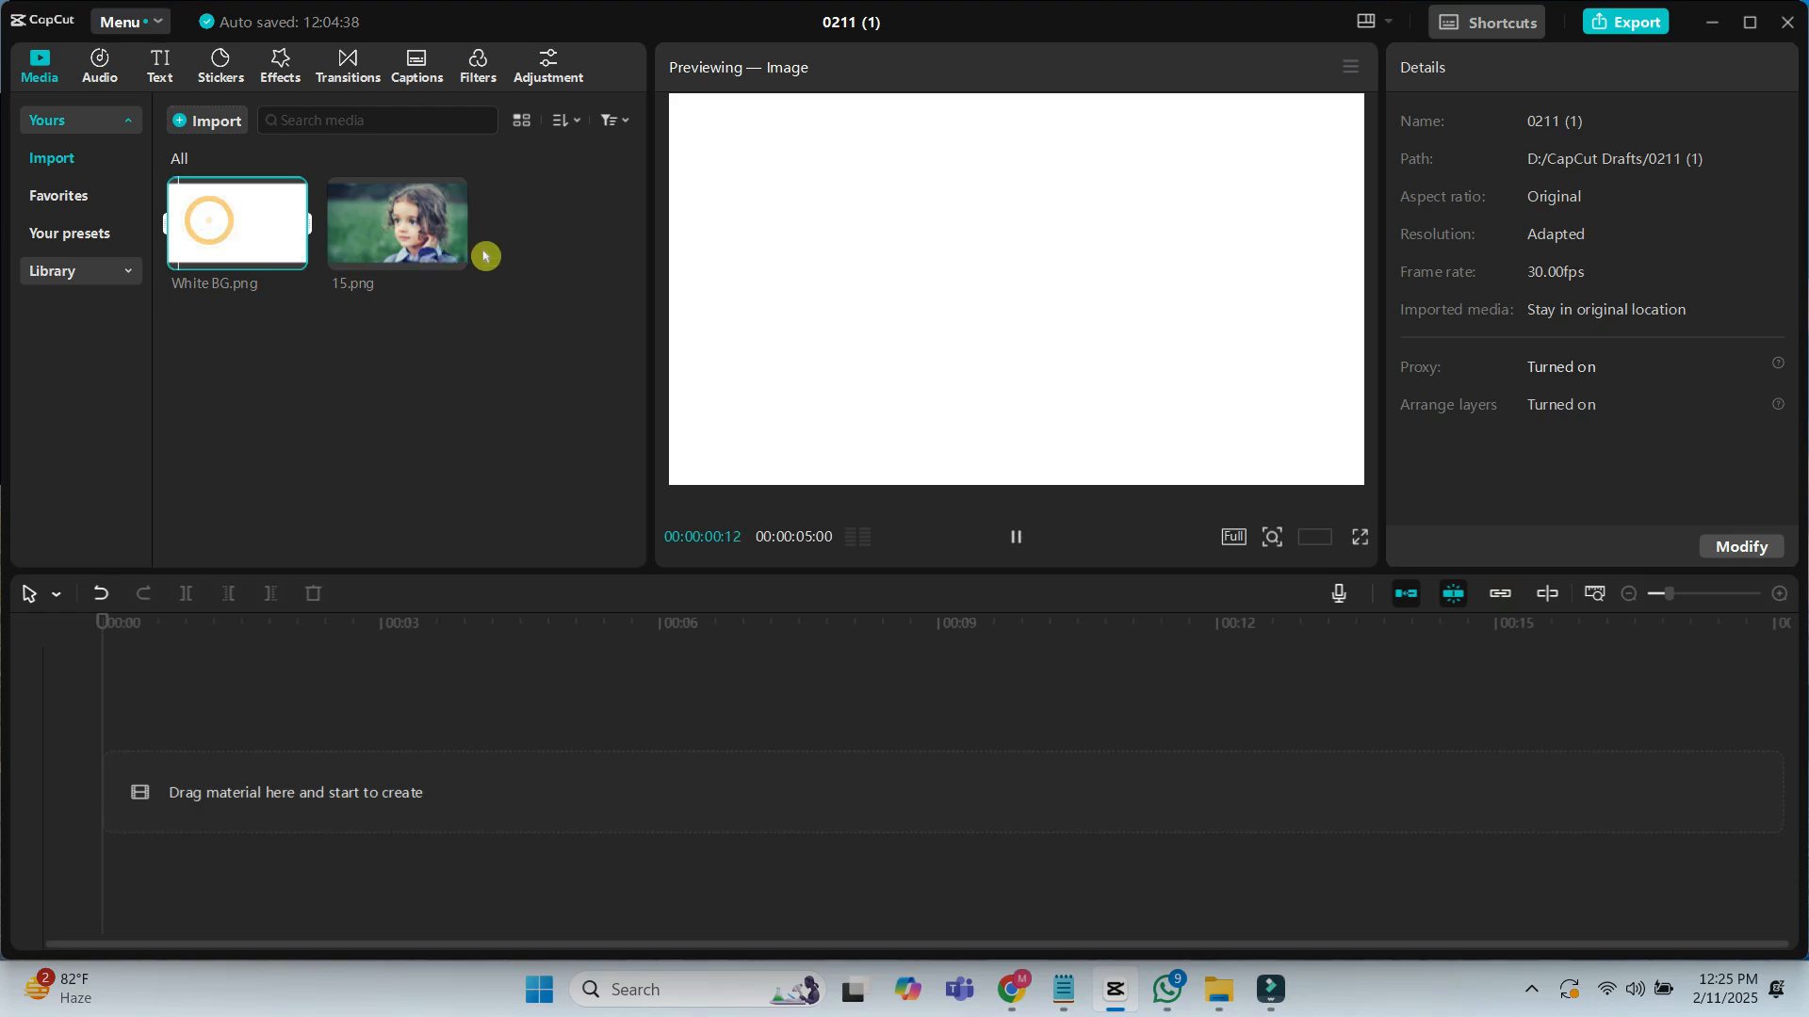
{"action": "left_click", "coordinate": [396, 223]}
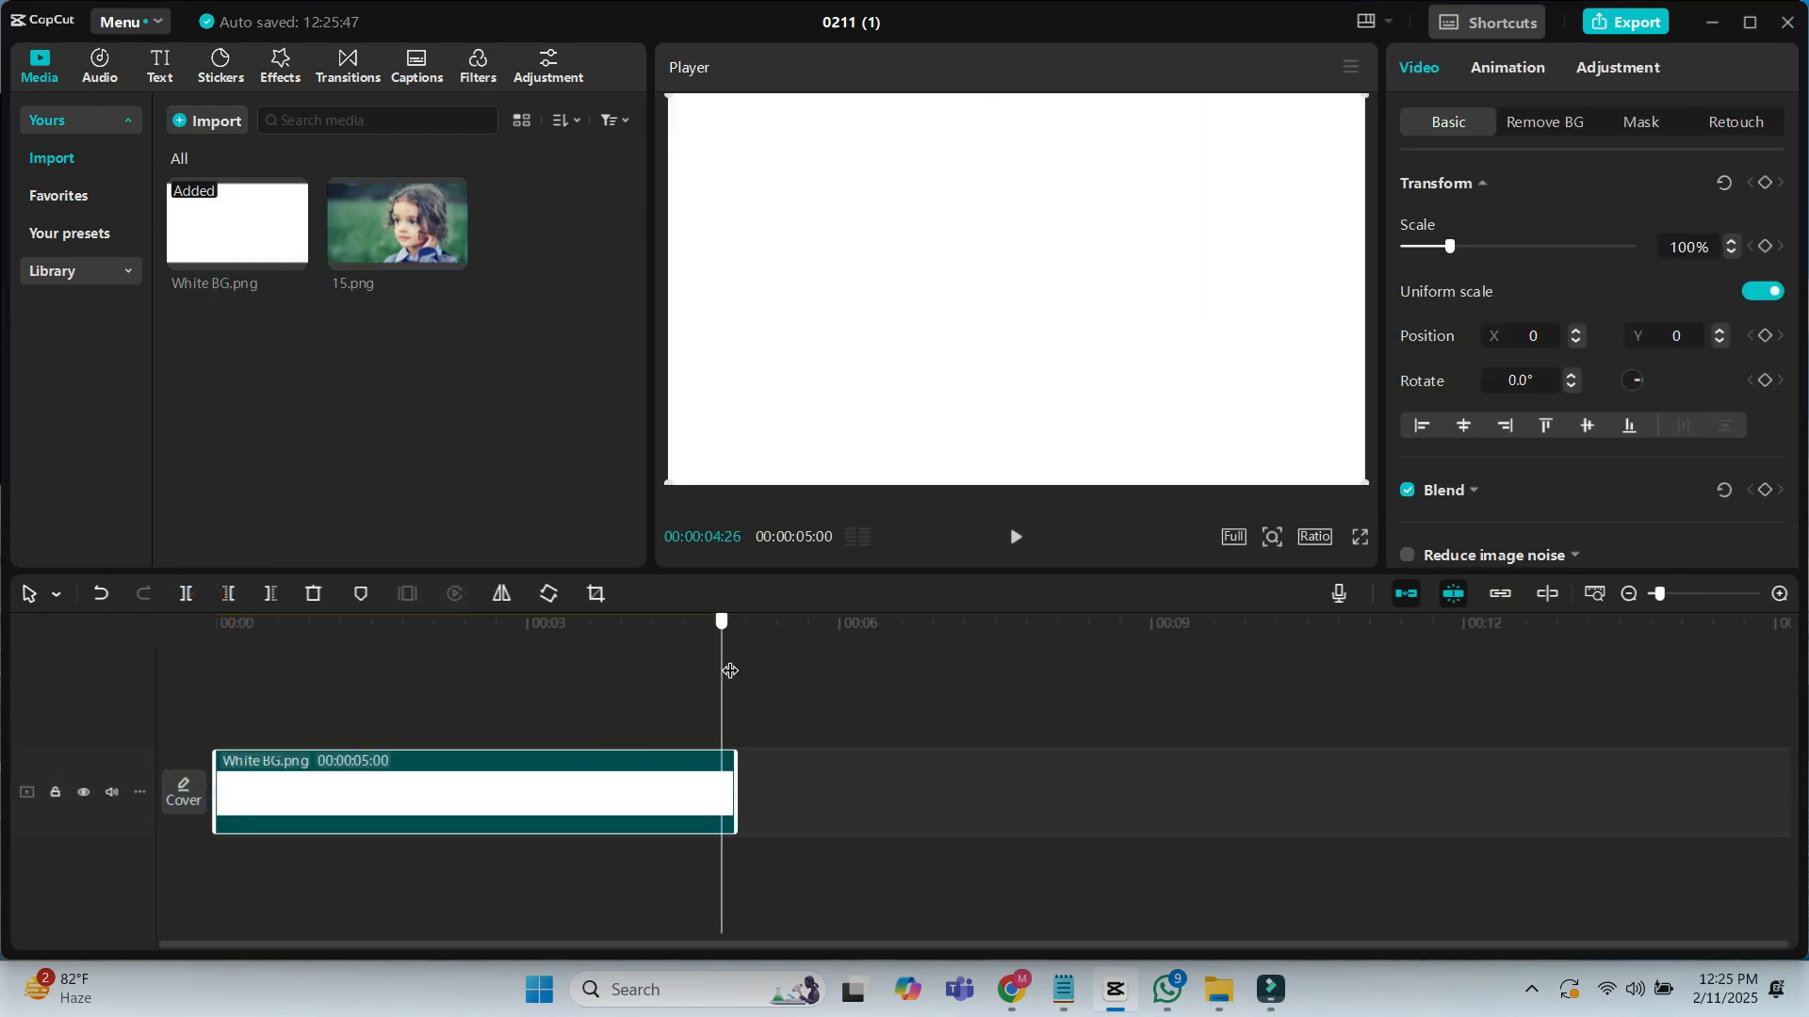
Layer 15.png above the background and apply a Rectangle mask with Feather 1
{"action": "left_click", "coordinate": [396, 222]}
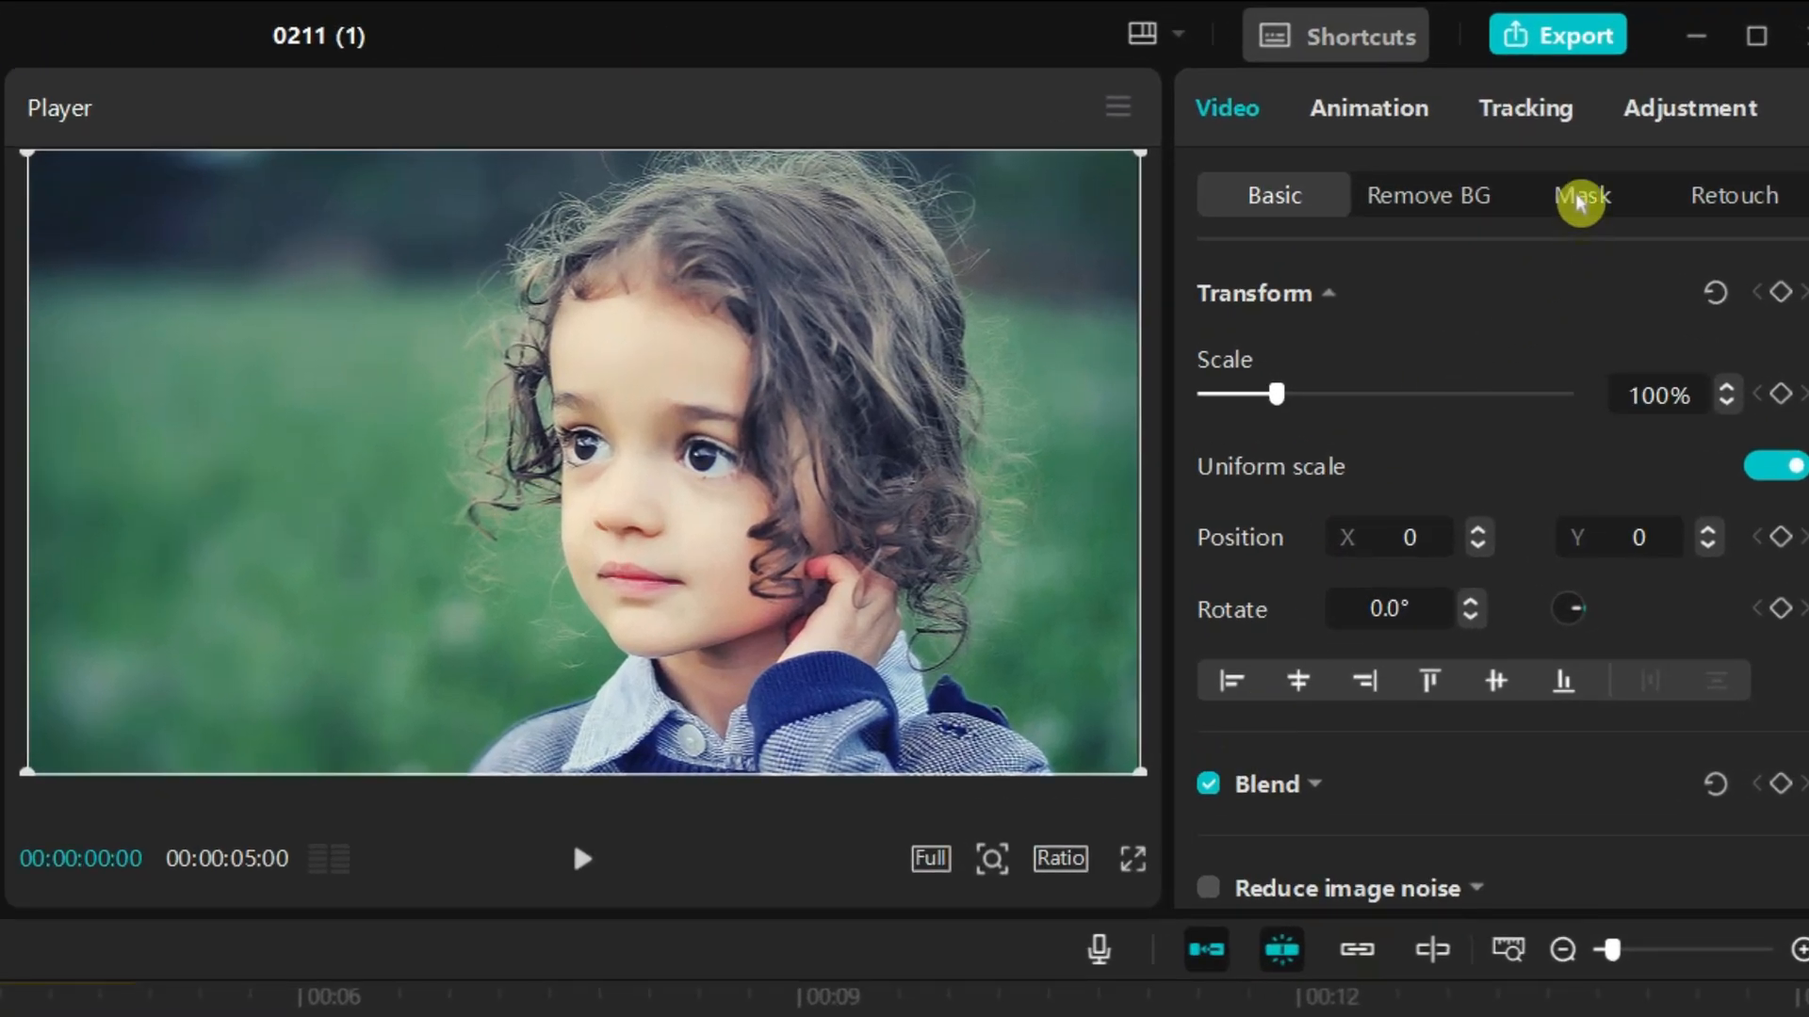
{"action": "left_click", "coordinate": [1581, 194]}
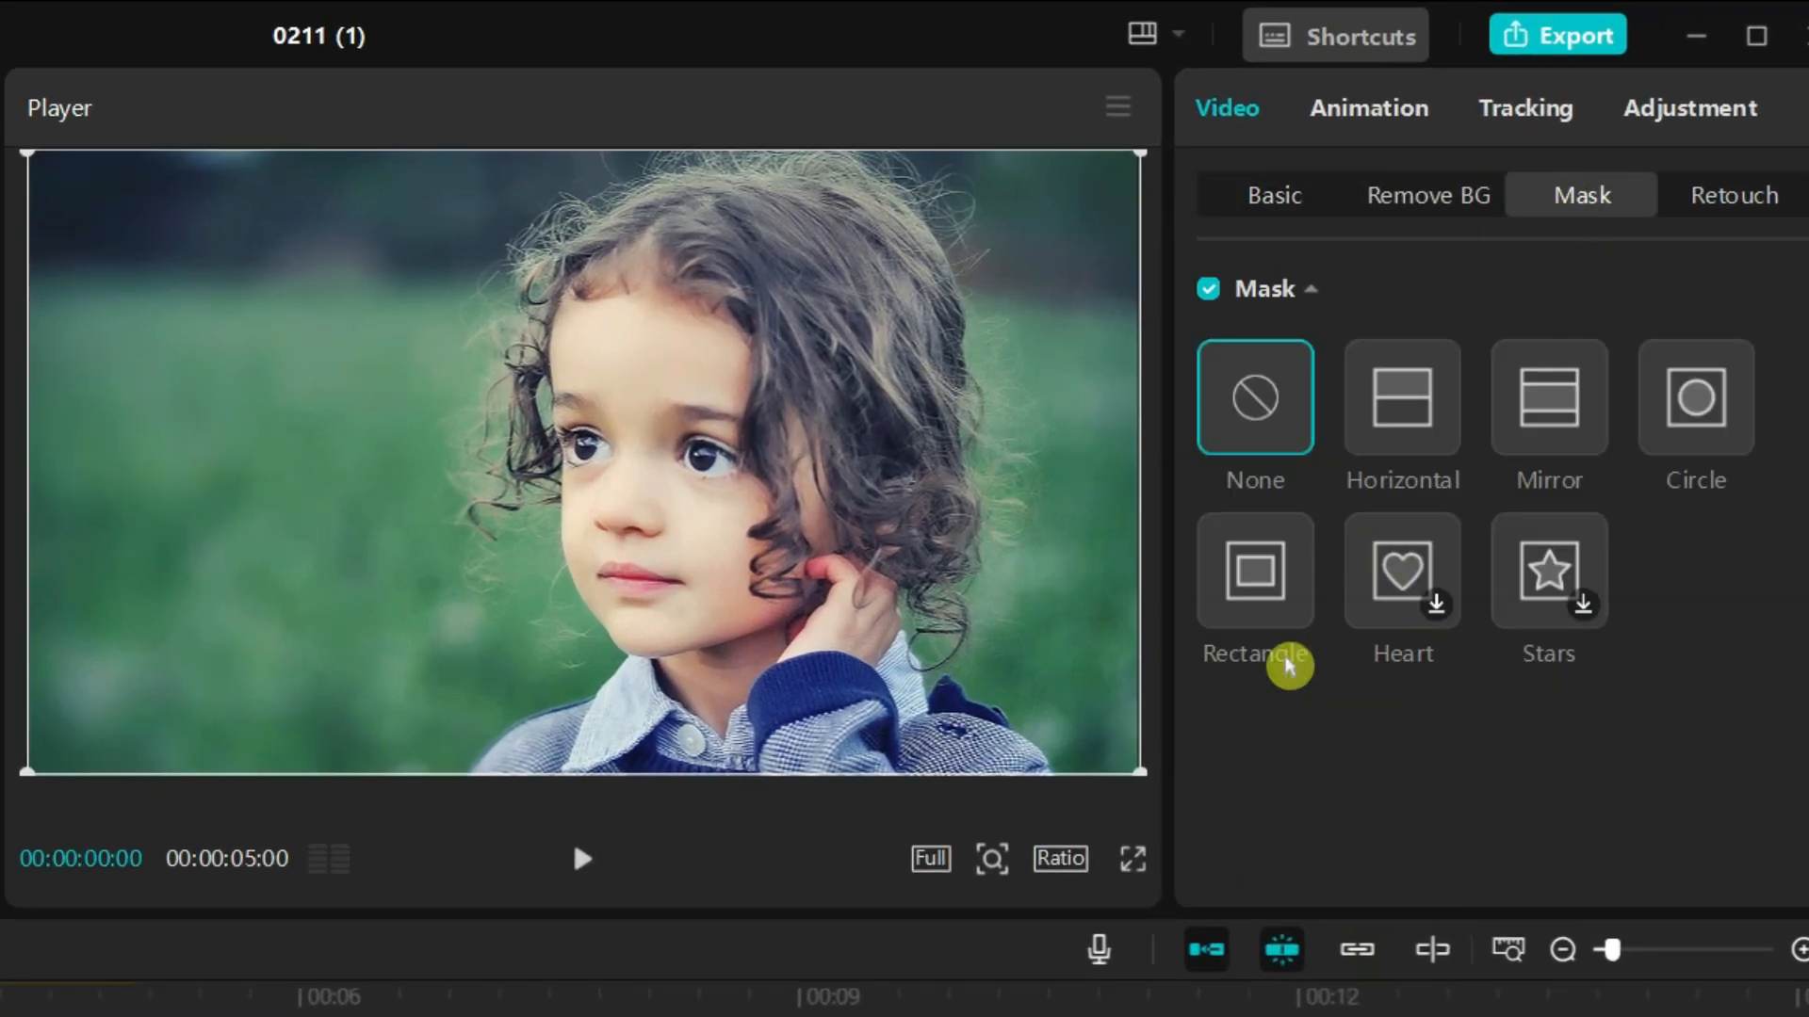
{"action": "mouse_move", "coordinate": [1353, 516]}
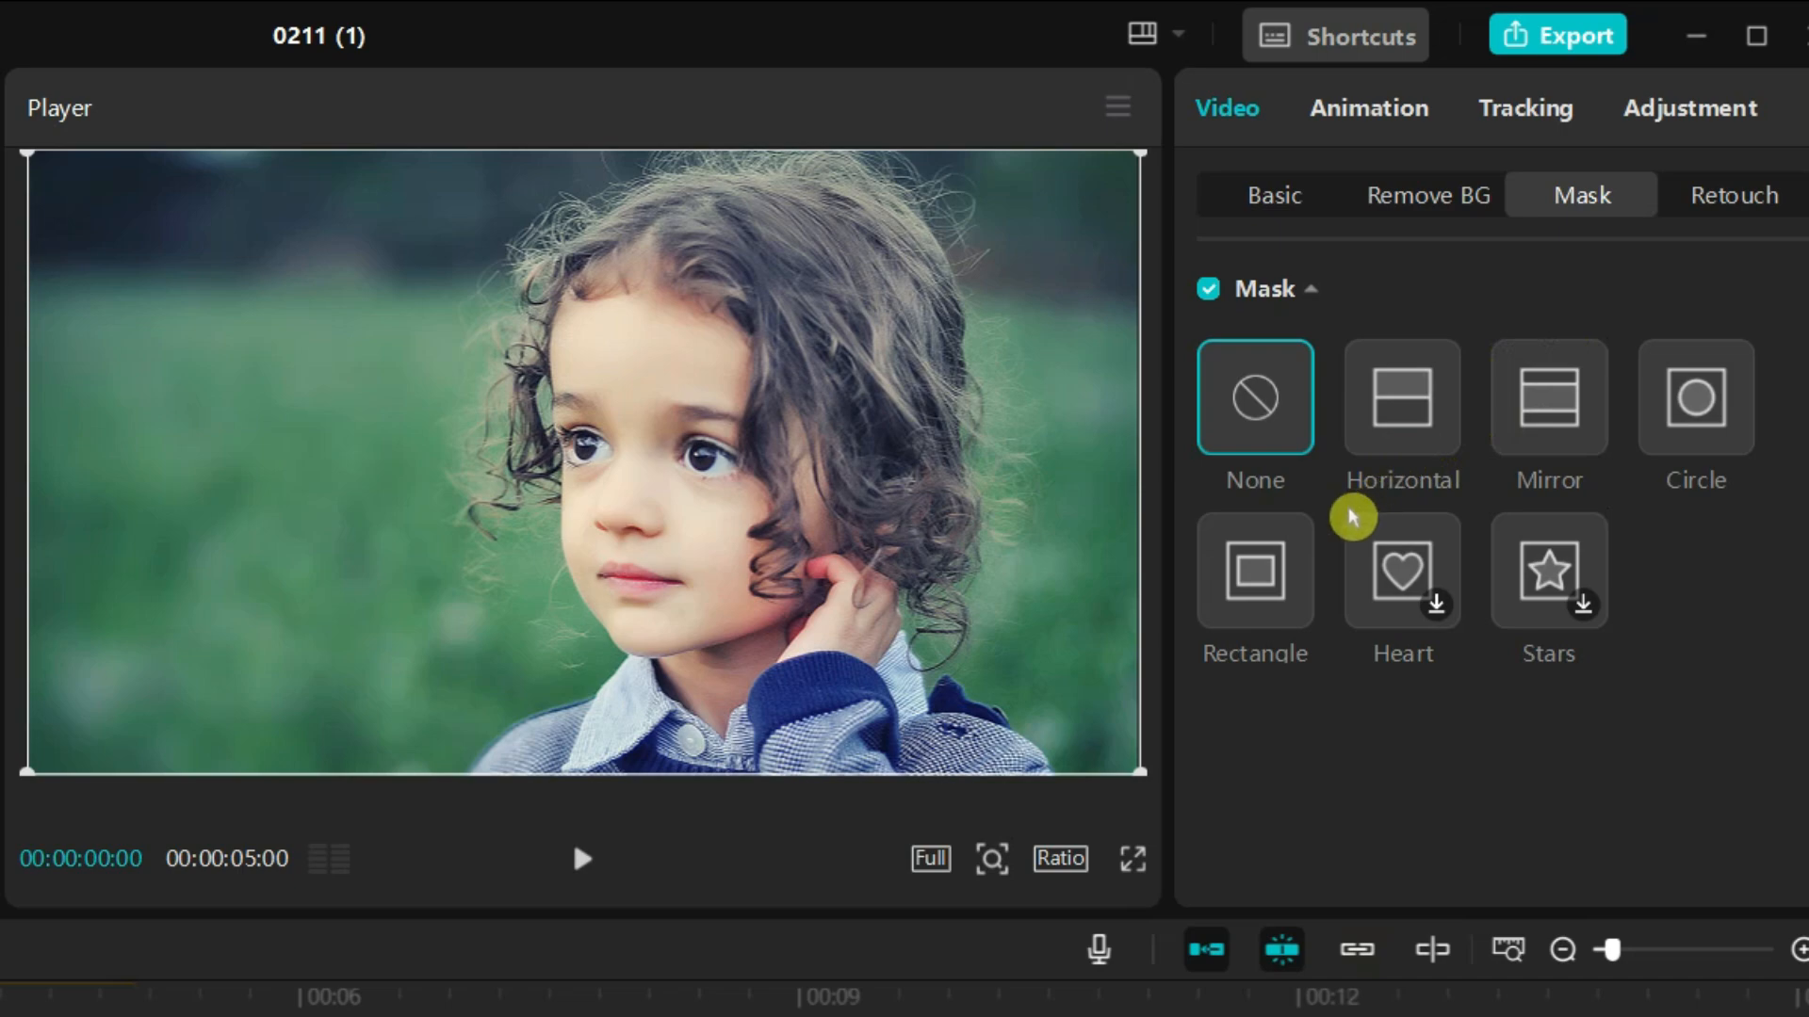
{"action": "left_click", "coordinate": [1255, 571]}
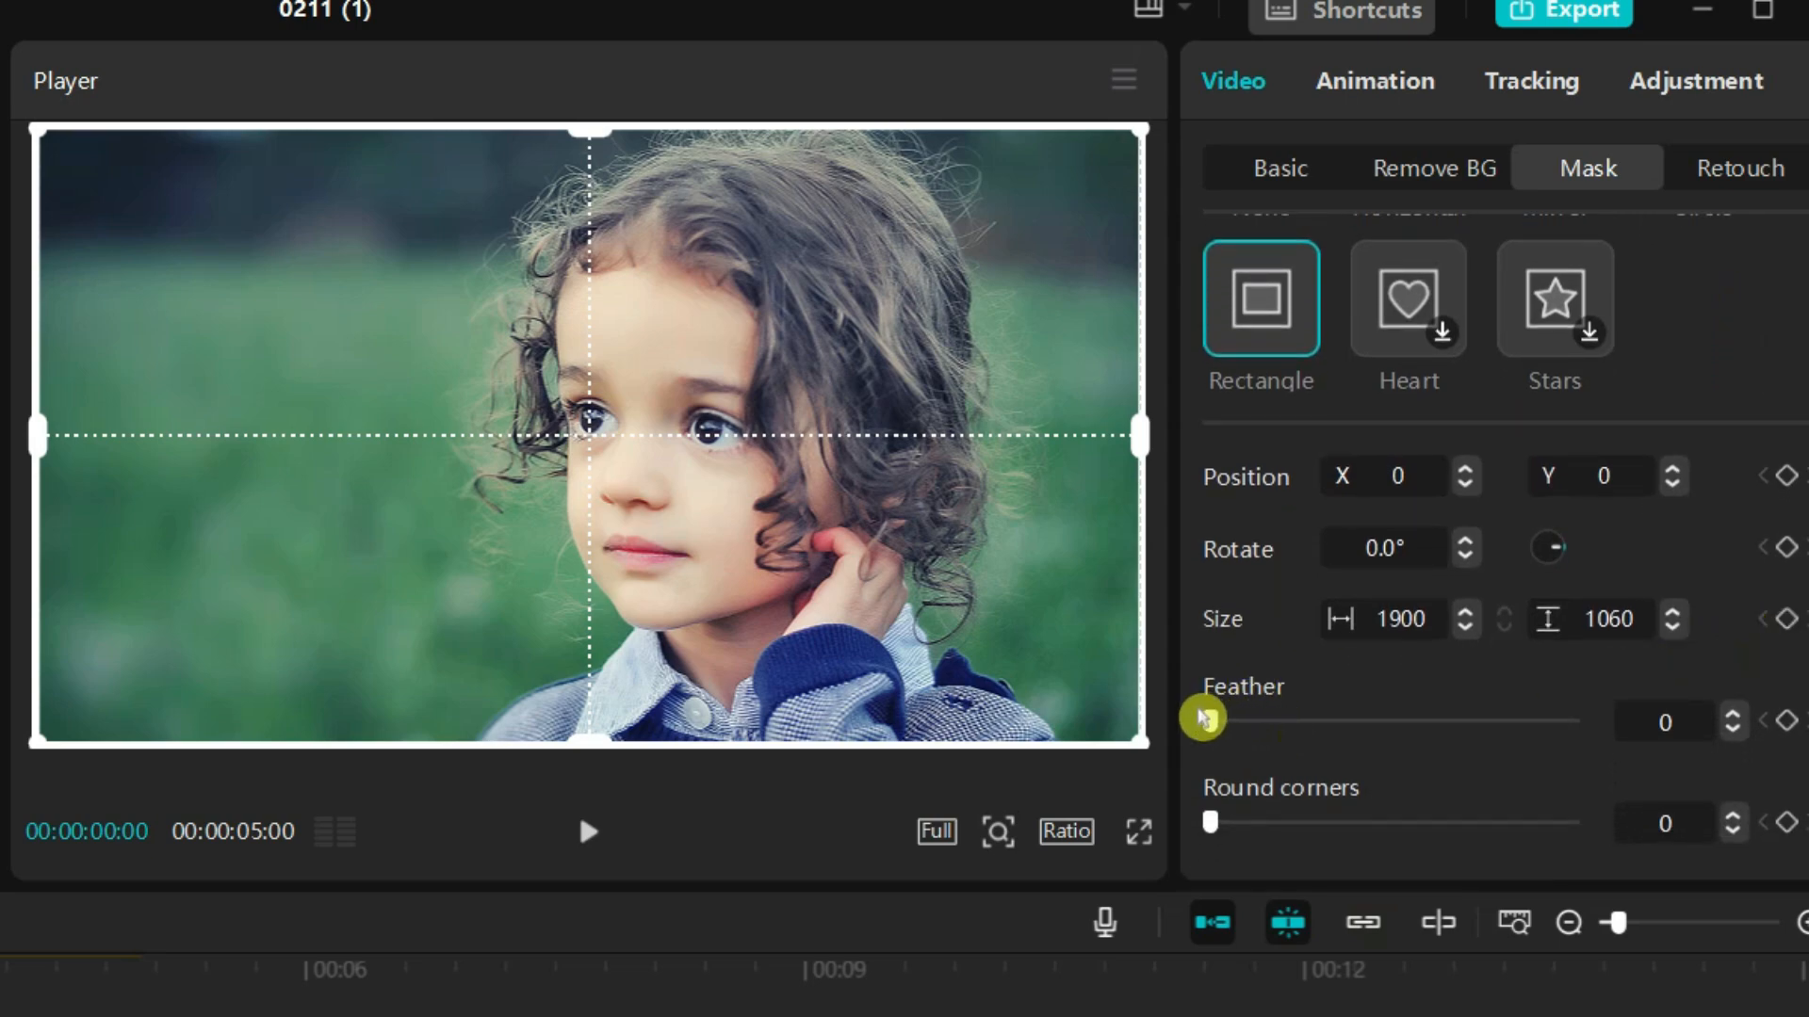
{"action": "mouse_move", "coordinate": [1750, 727]}
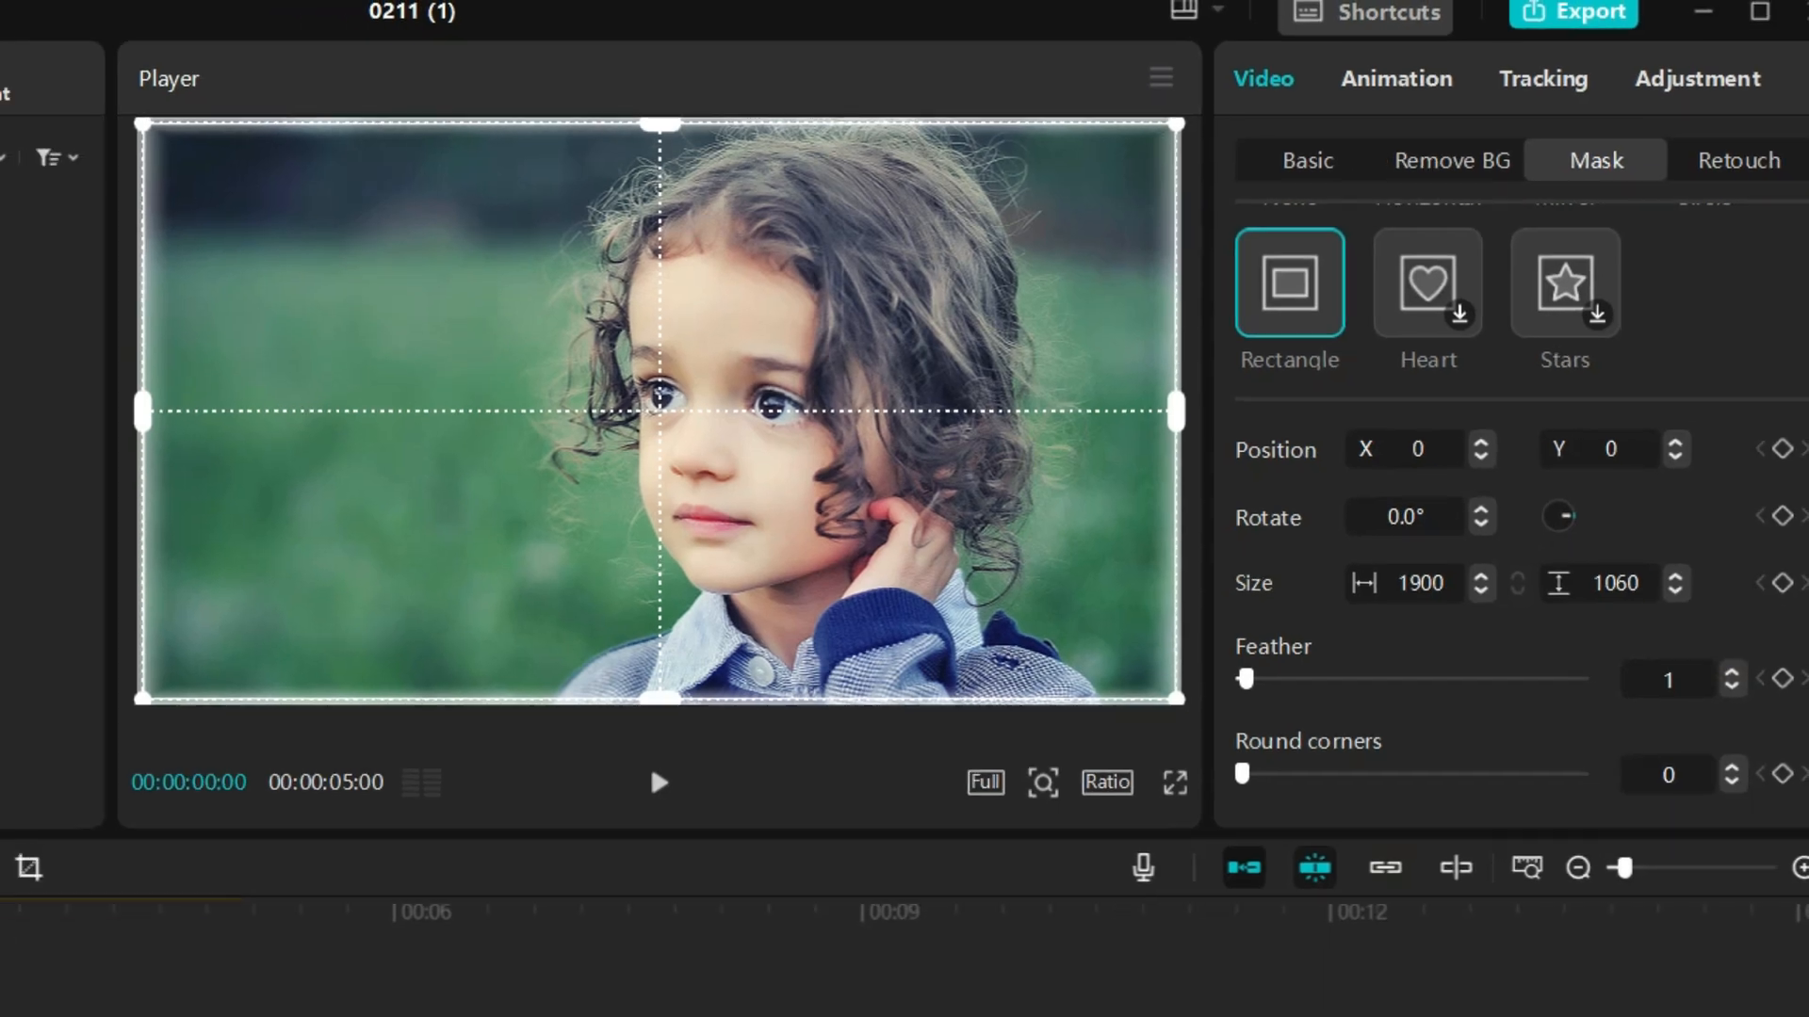
Apply the Heart Disco video effect to 15.png, preview it, and select both clips together
{"action": "left_click", "coordinate": [501, 115]}
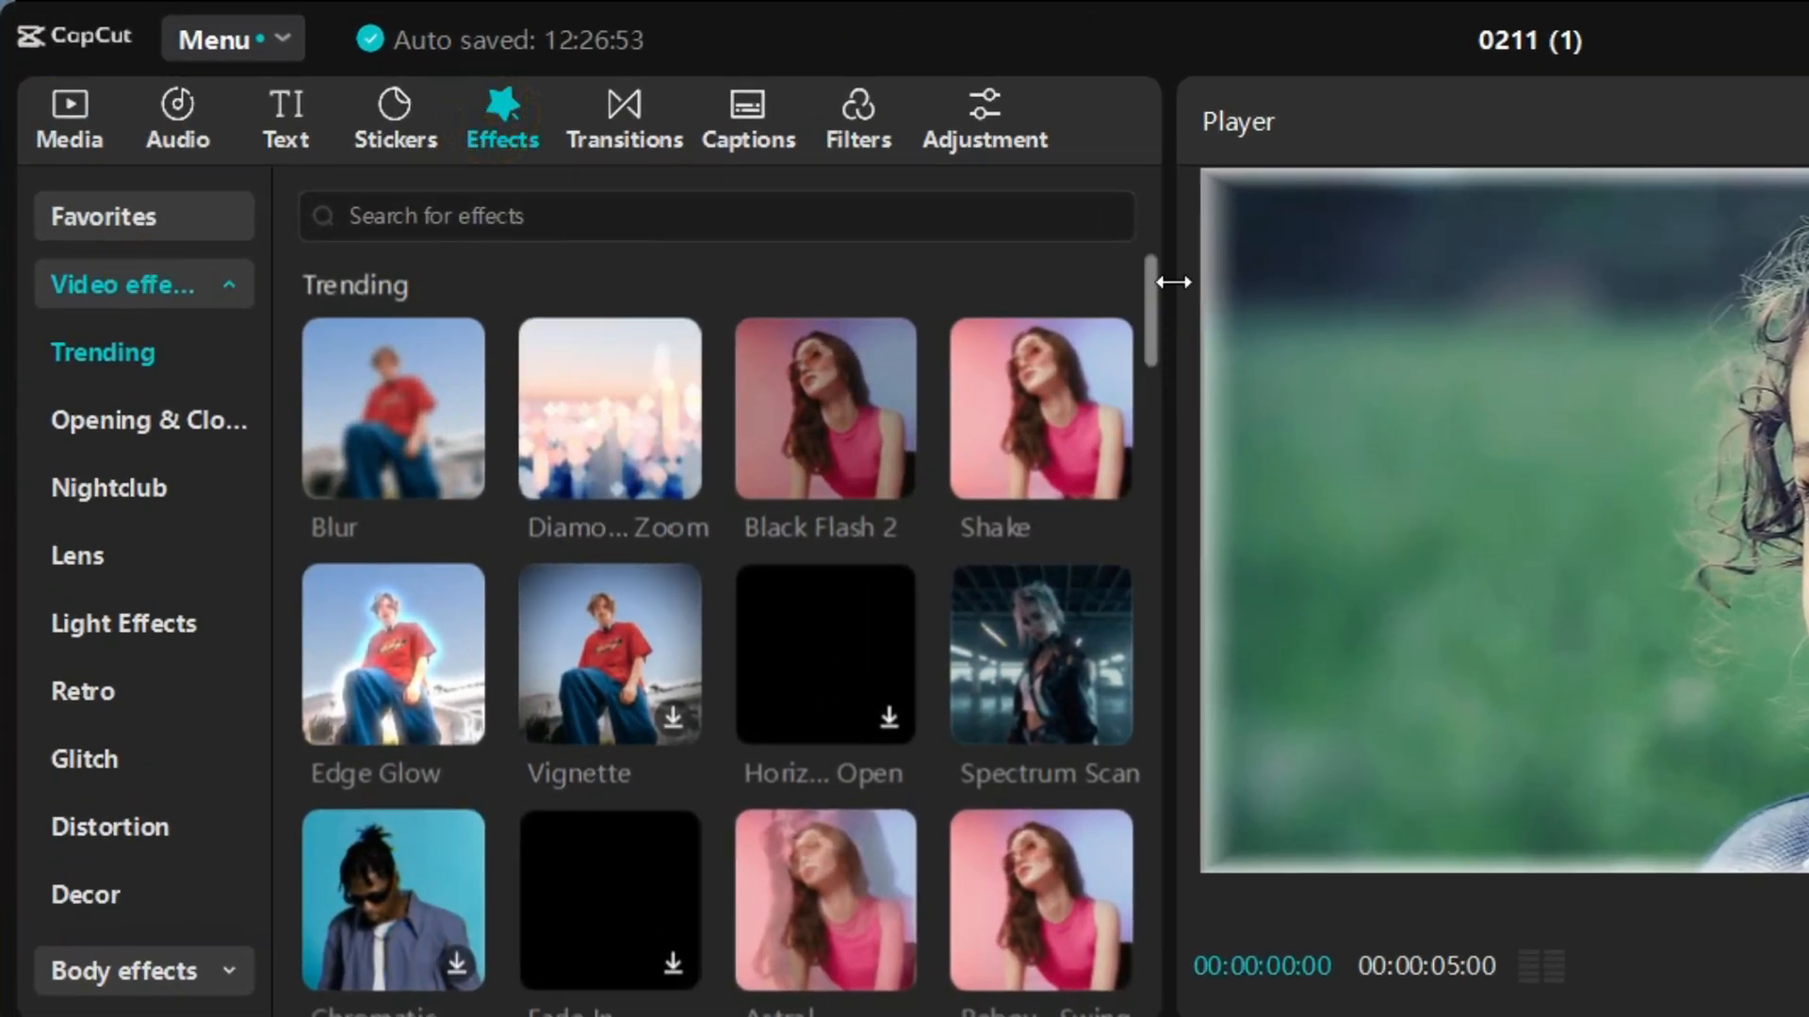
{"action": "scroll", "scroll_direction": "down", "scroll_amount": 3}
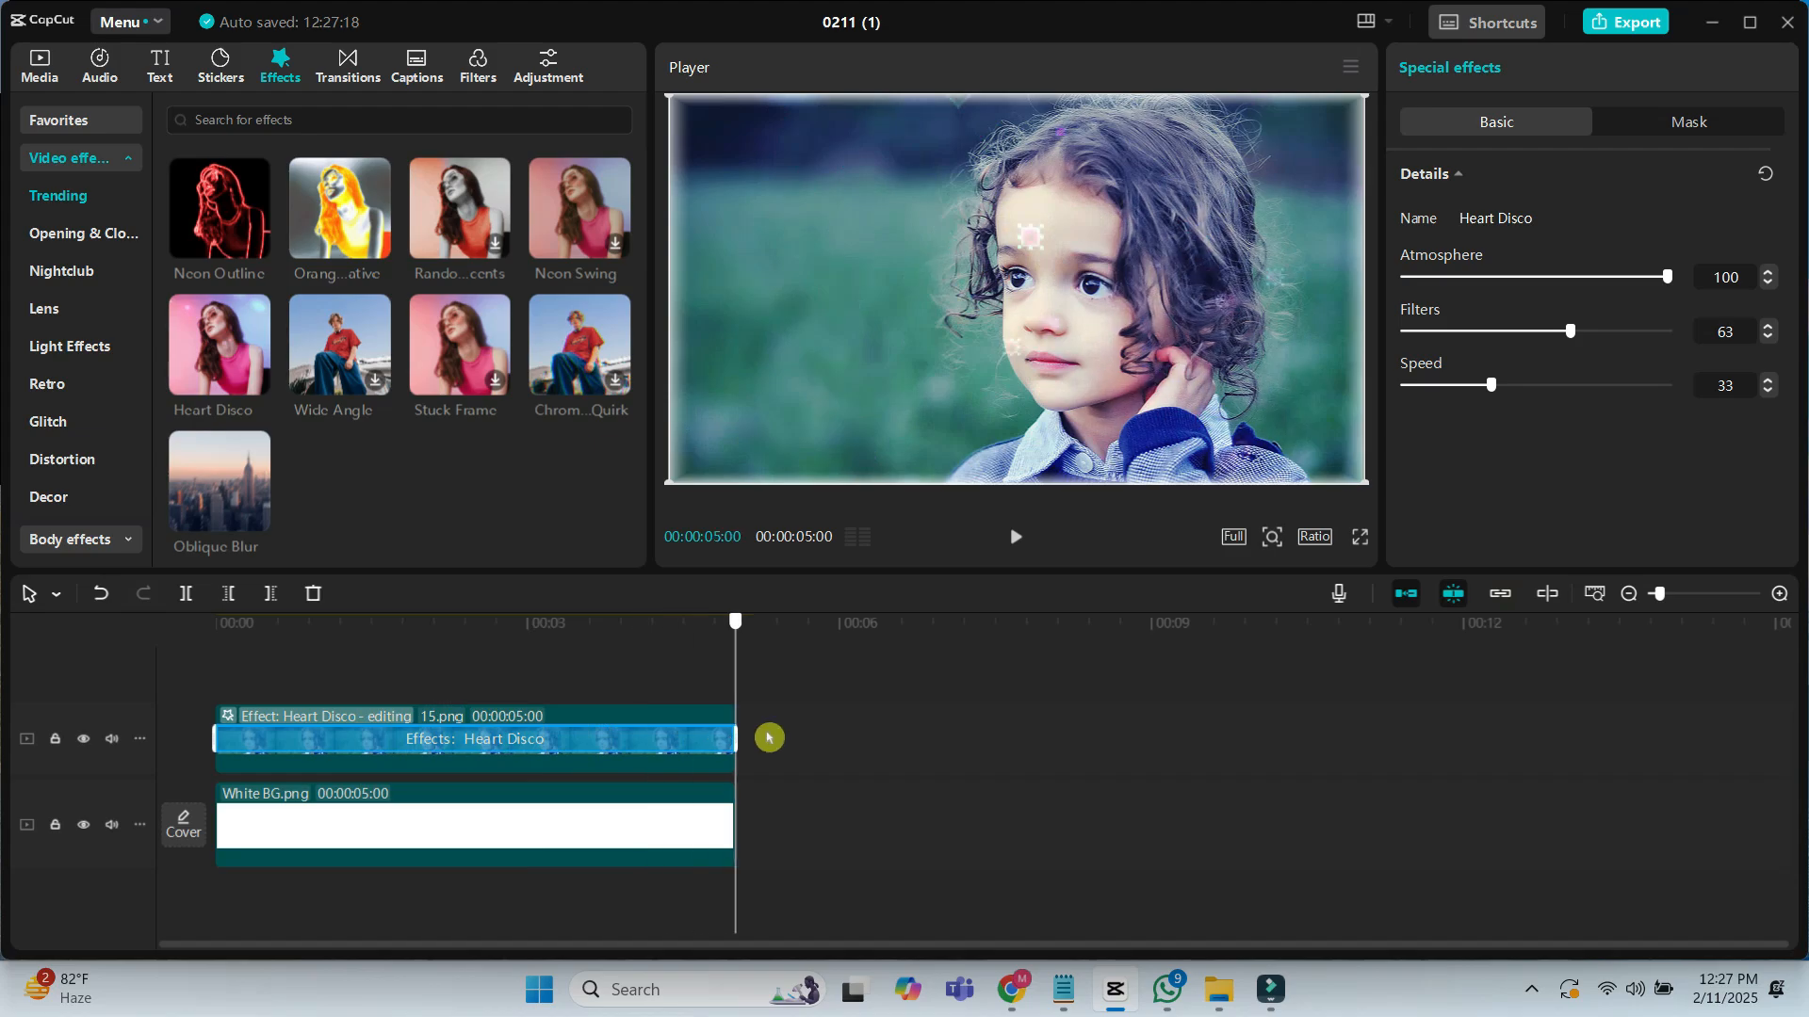
{"action": "left_click", "coordinate": [1358, 537]}
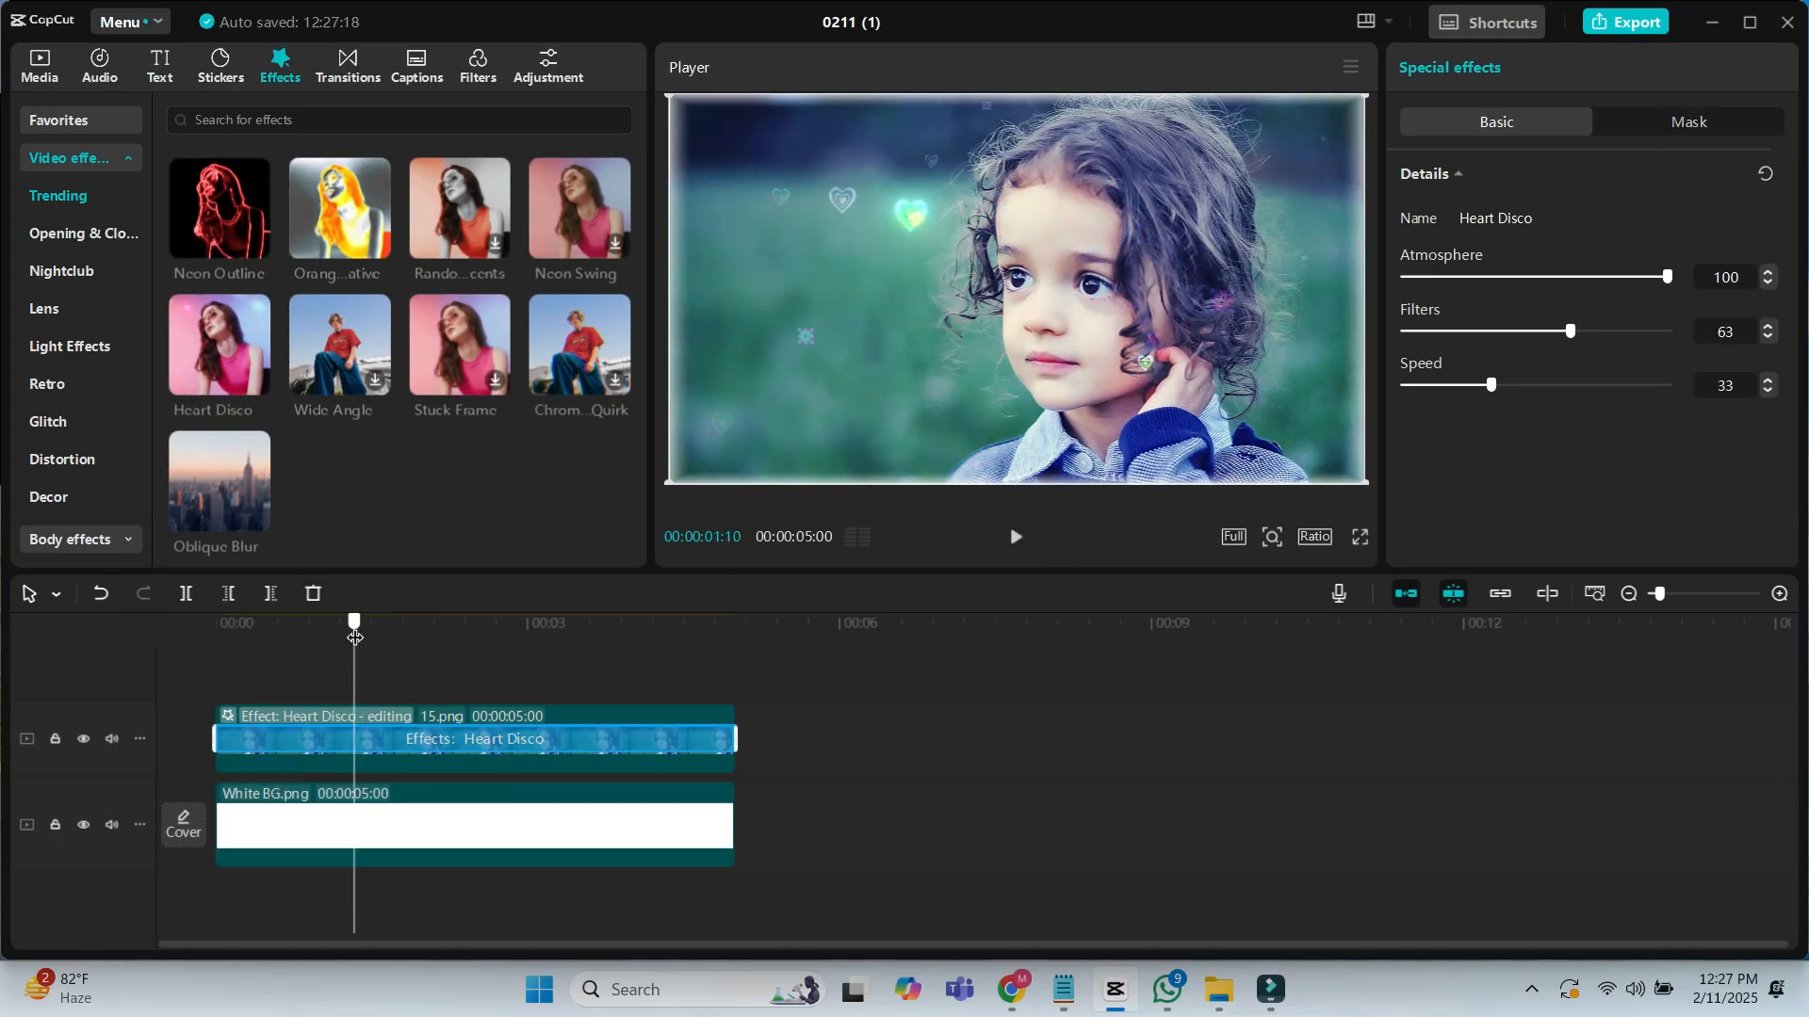
{"action": "left_click", "coordinate": [473, 739]}
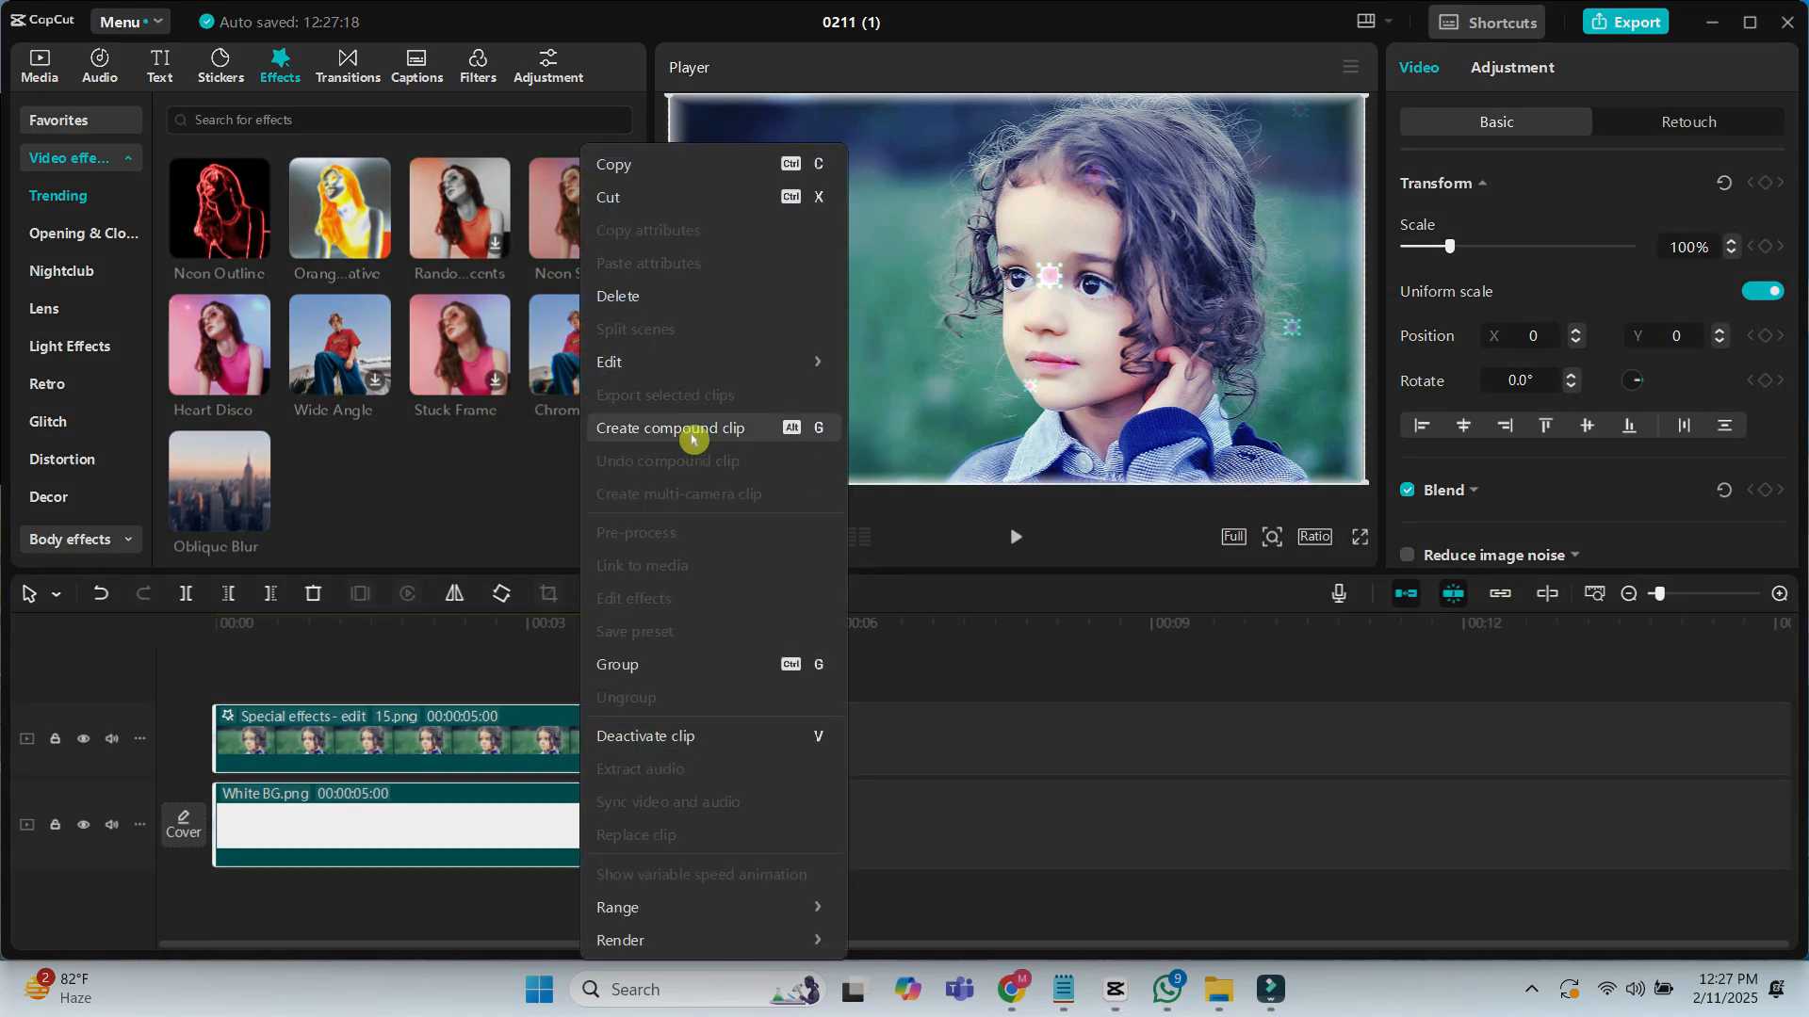
Create a single 5-second compound clip from the photo, effect and white background
{"action": "left_click", "coordinate": [673, 428]}
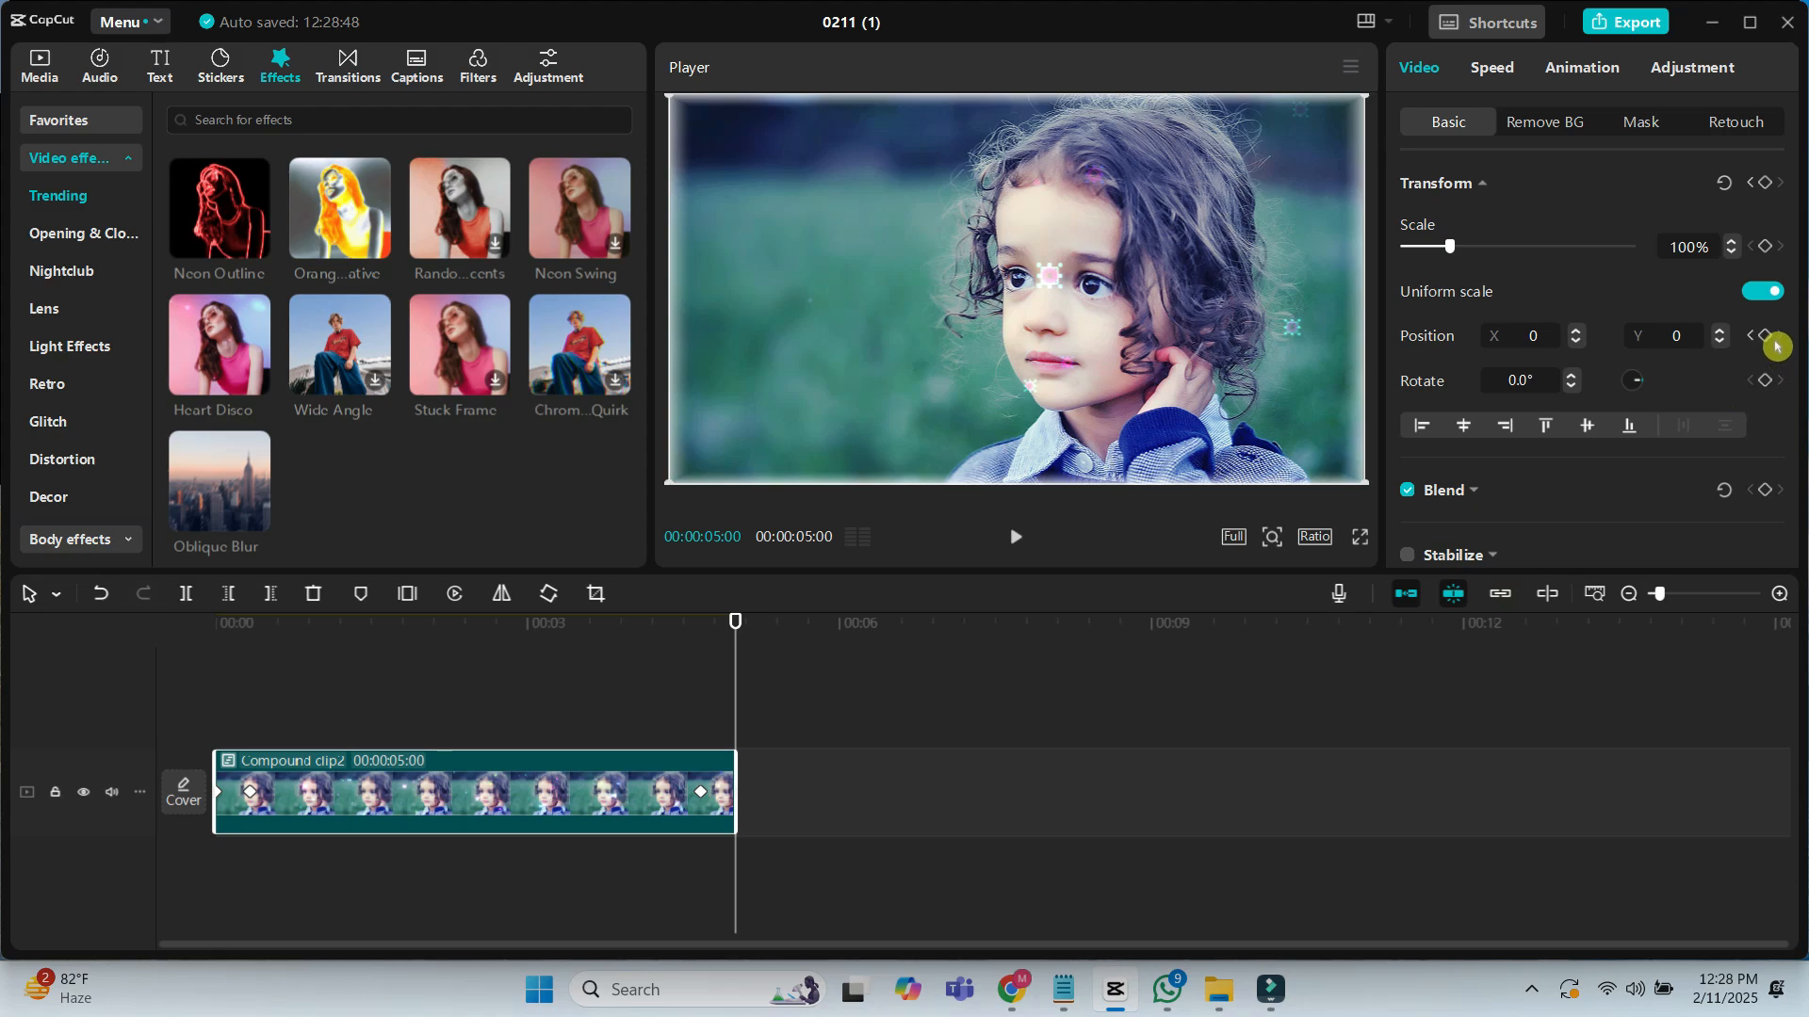
{"action": "mouse_move", "coordinate": [1769, 345]}
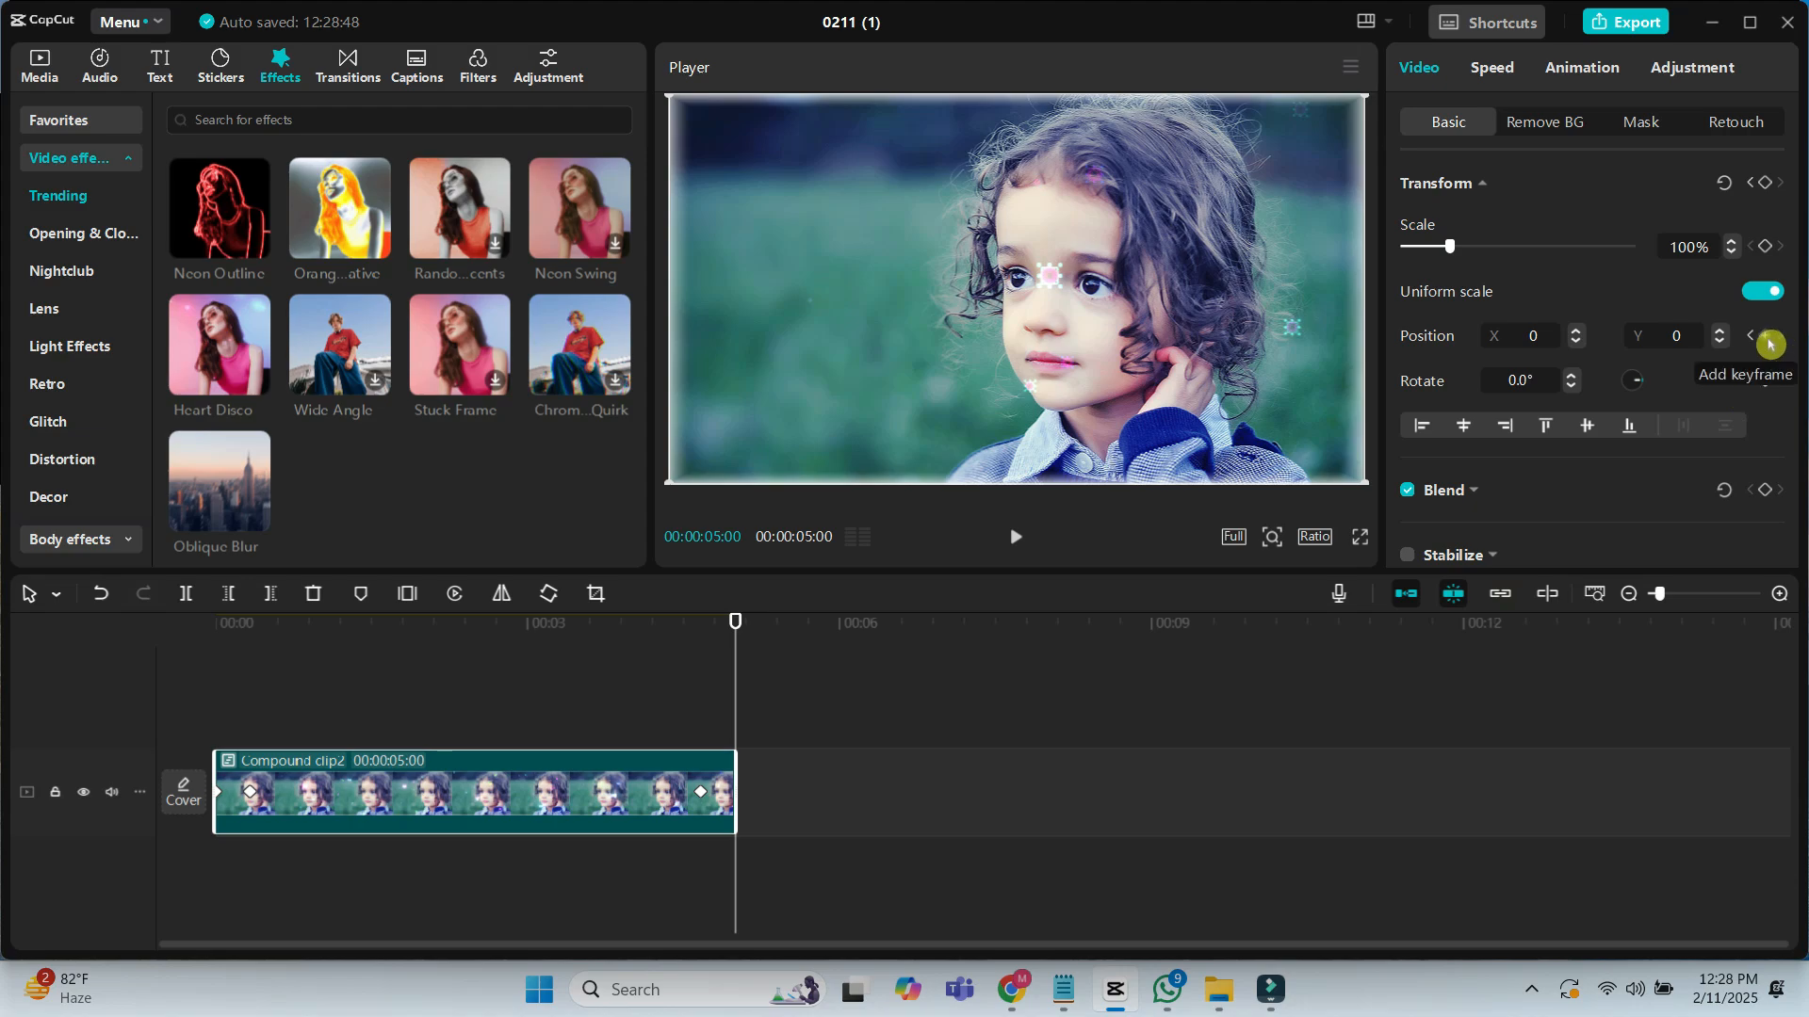
Keyframe Position X 4271 with Rotate 180 at one end and X 0, Rotate 0 at the other
{"action": "left_click", "coordinate": [1762, 336]}
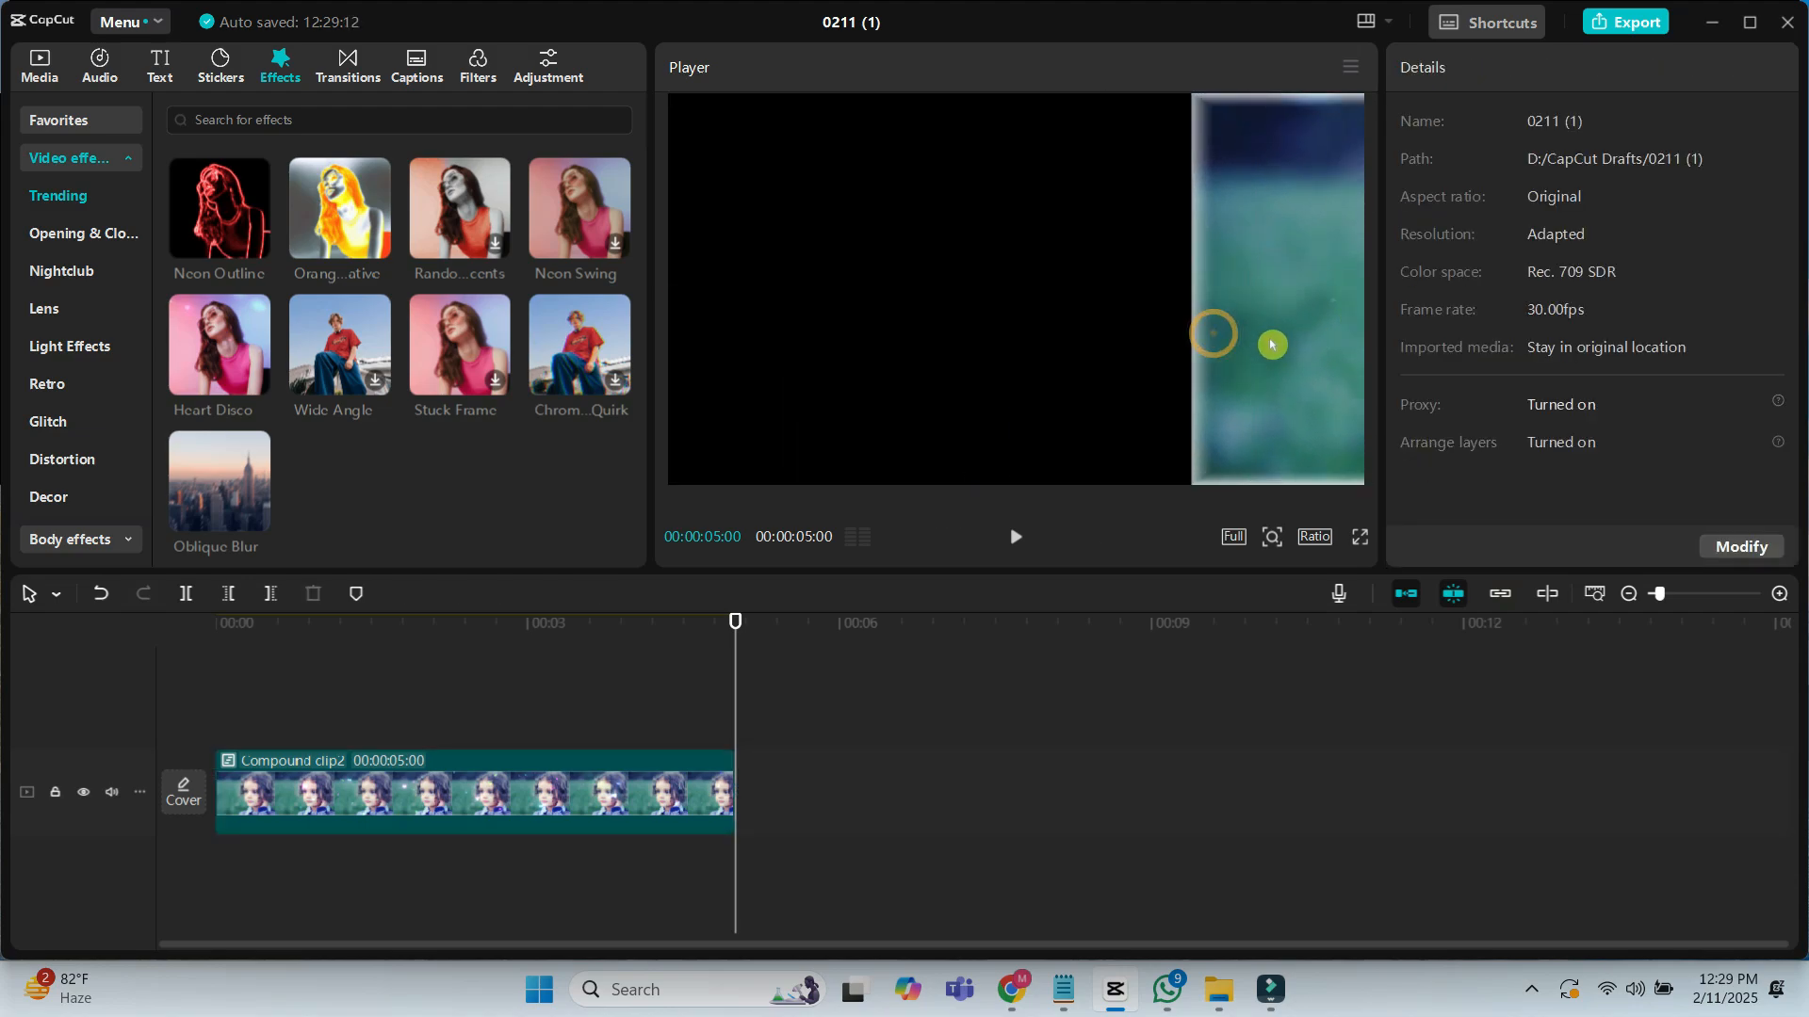
{"action": "left_click", "coordinate": [461, 794]}
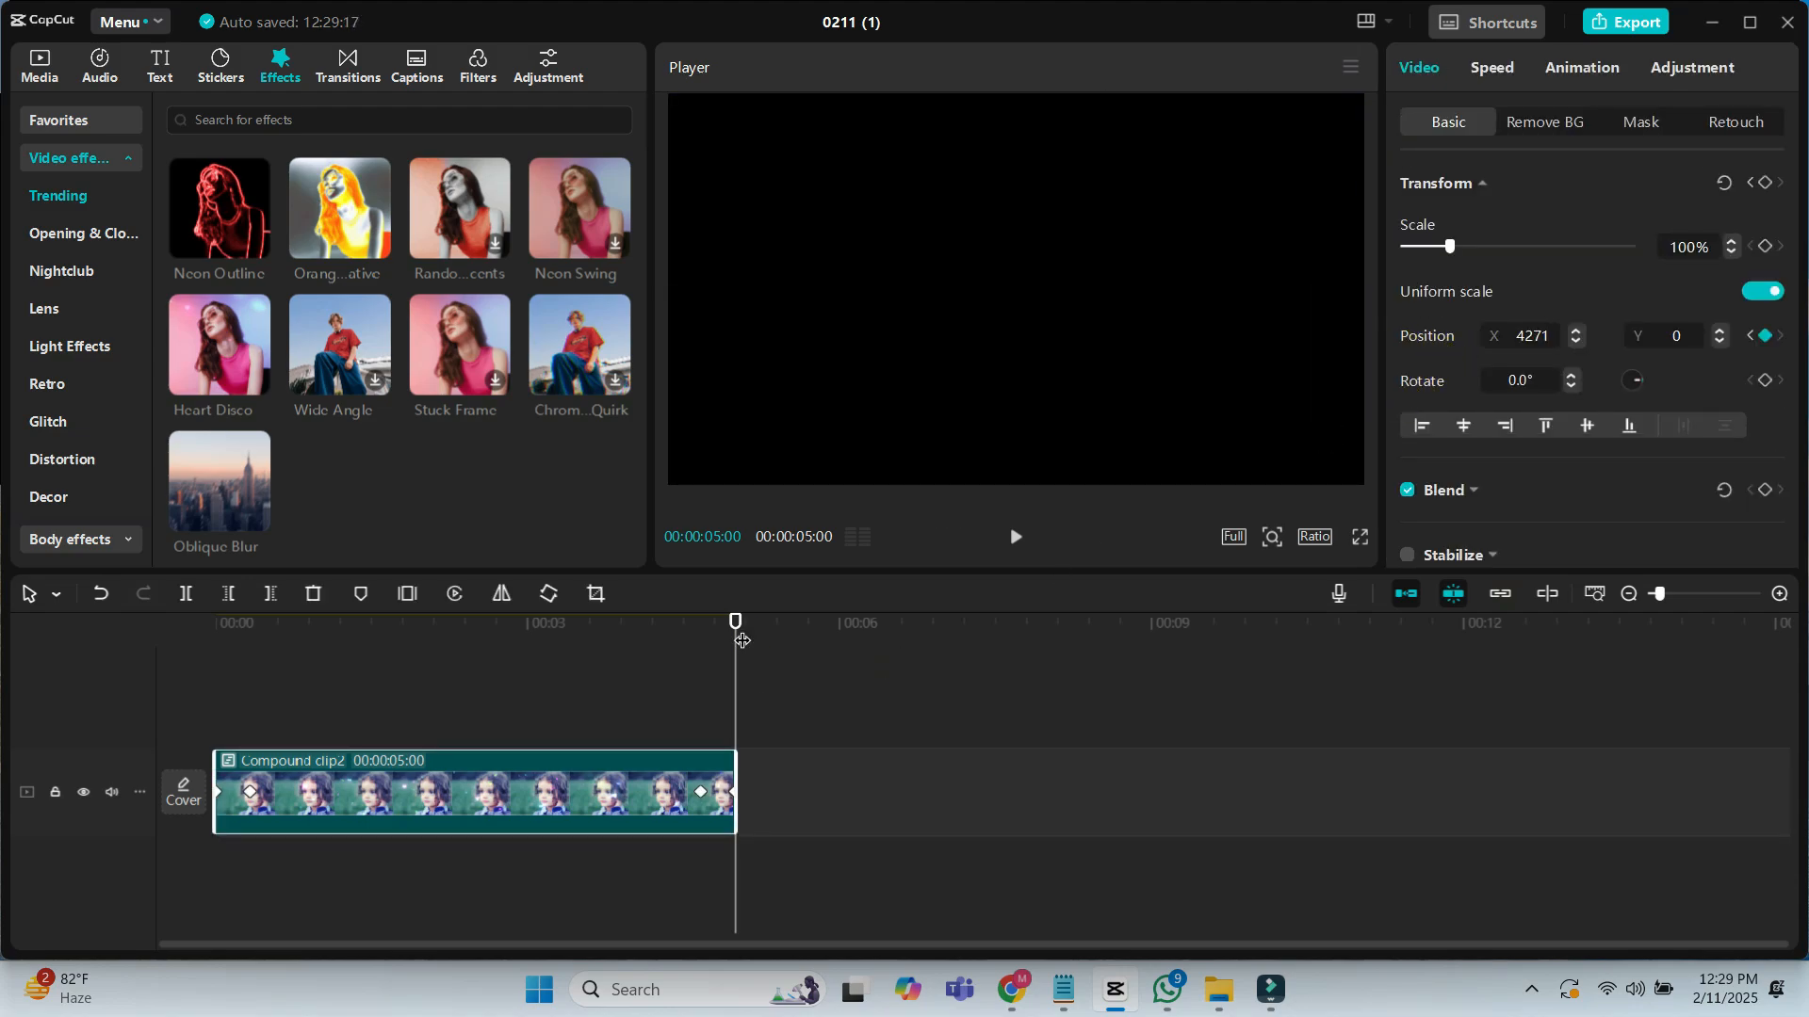
{"action": "mouse_move", "coordinate": [731, 643]}
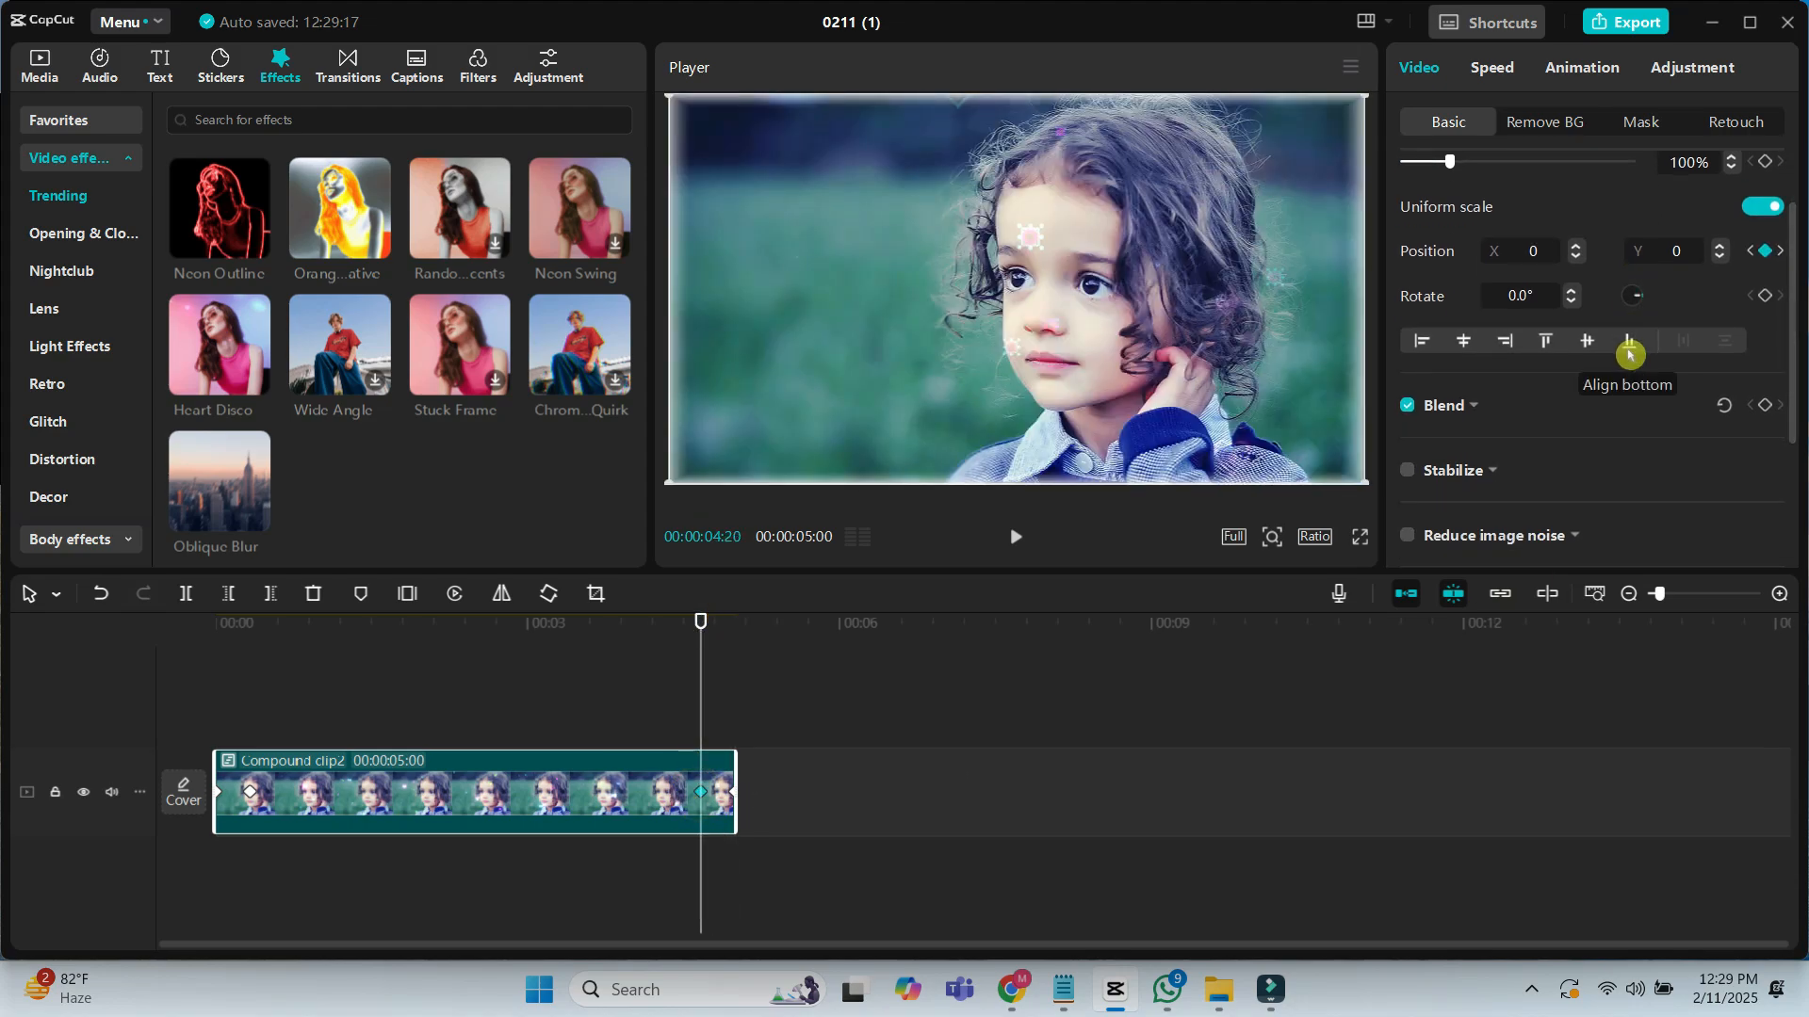
{"action": "mouse_move", "coordinate": [1769, 305]}
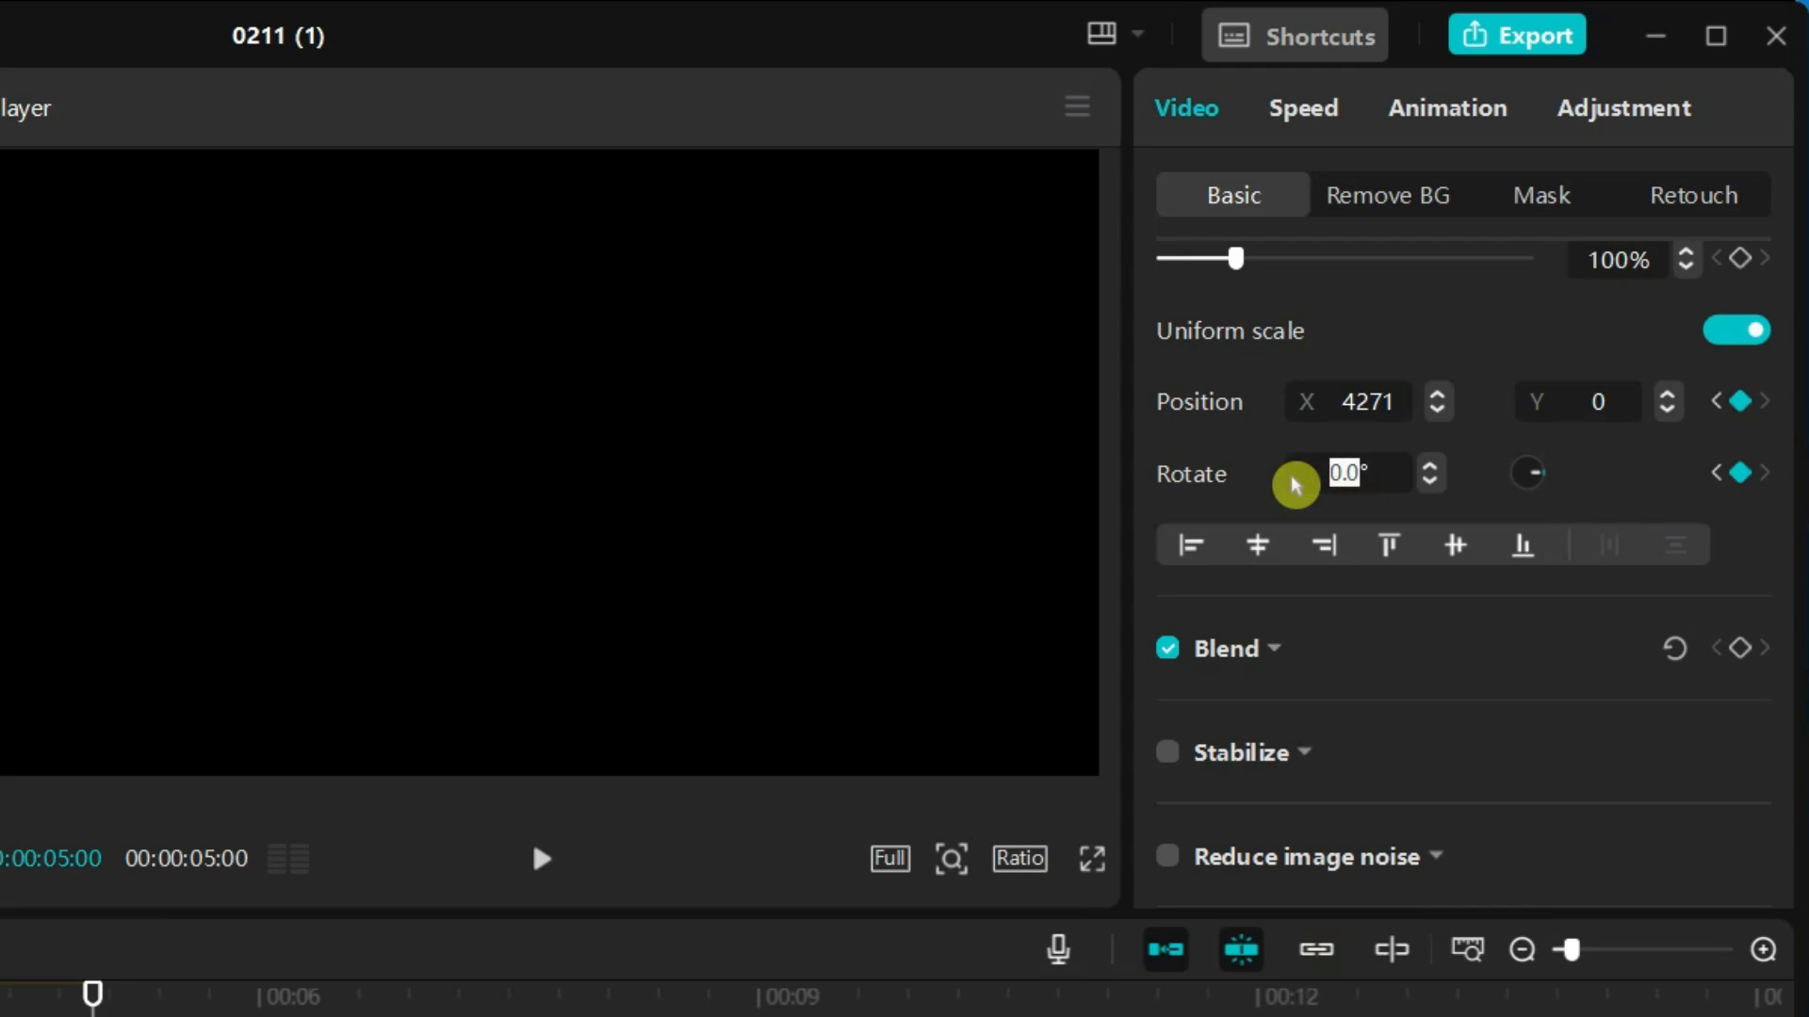
{"action": "type", "text": "180"}
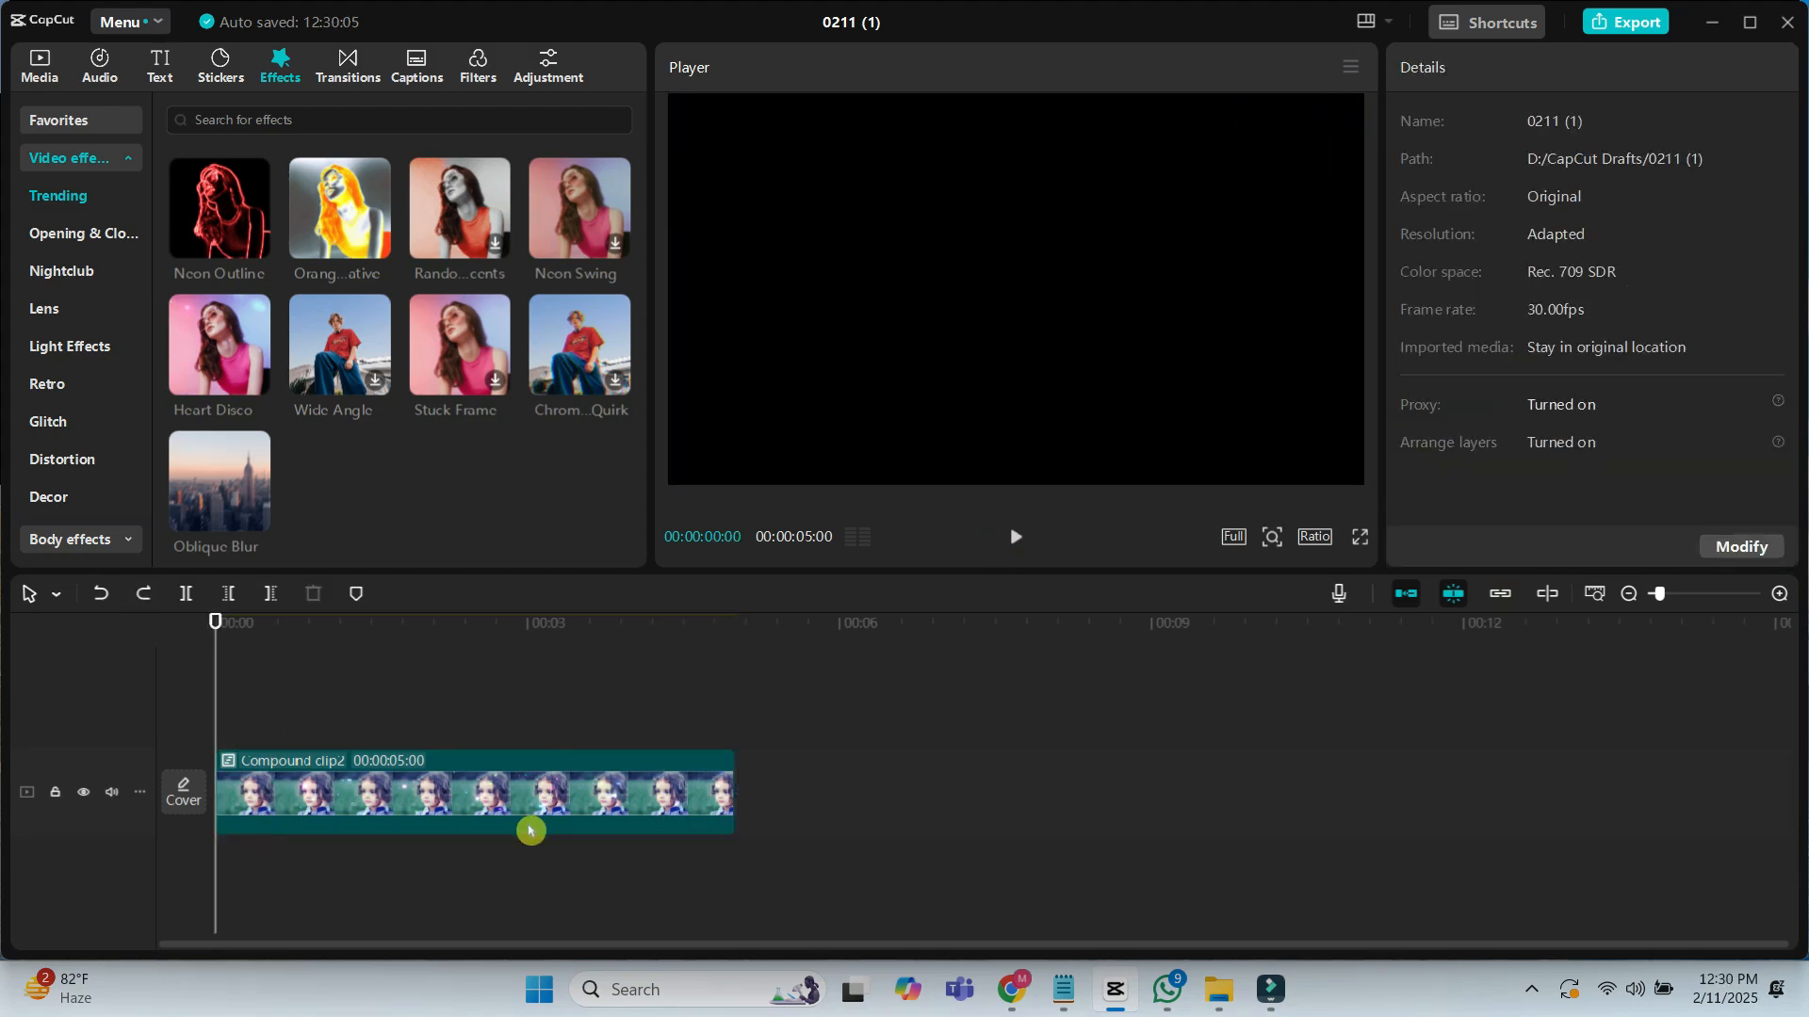
Copy the compound clip to an upper track and set the copy's Scale to 45%
{"action": "left_click", "coordinate": [473, 789]}
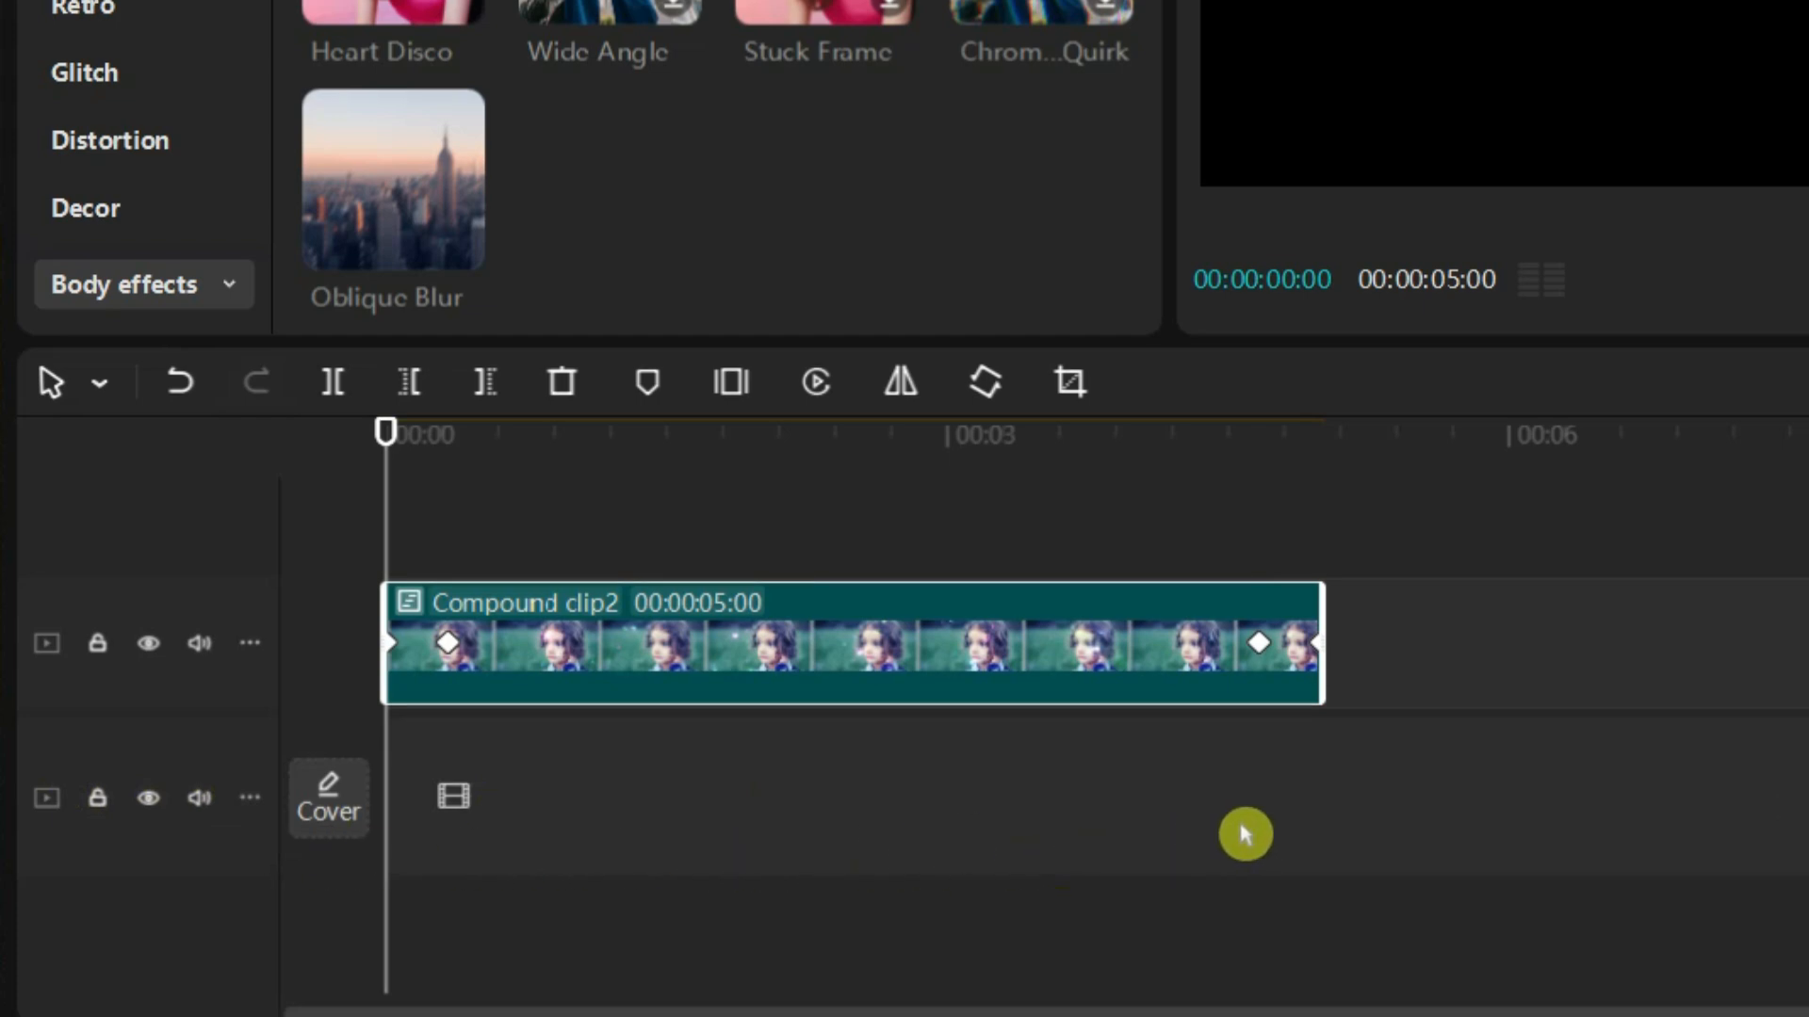
{"action": "mouse_move", "coordinate": [273, 804]}
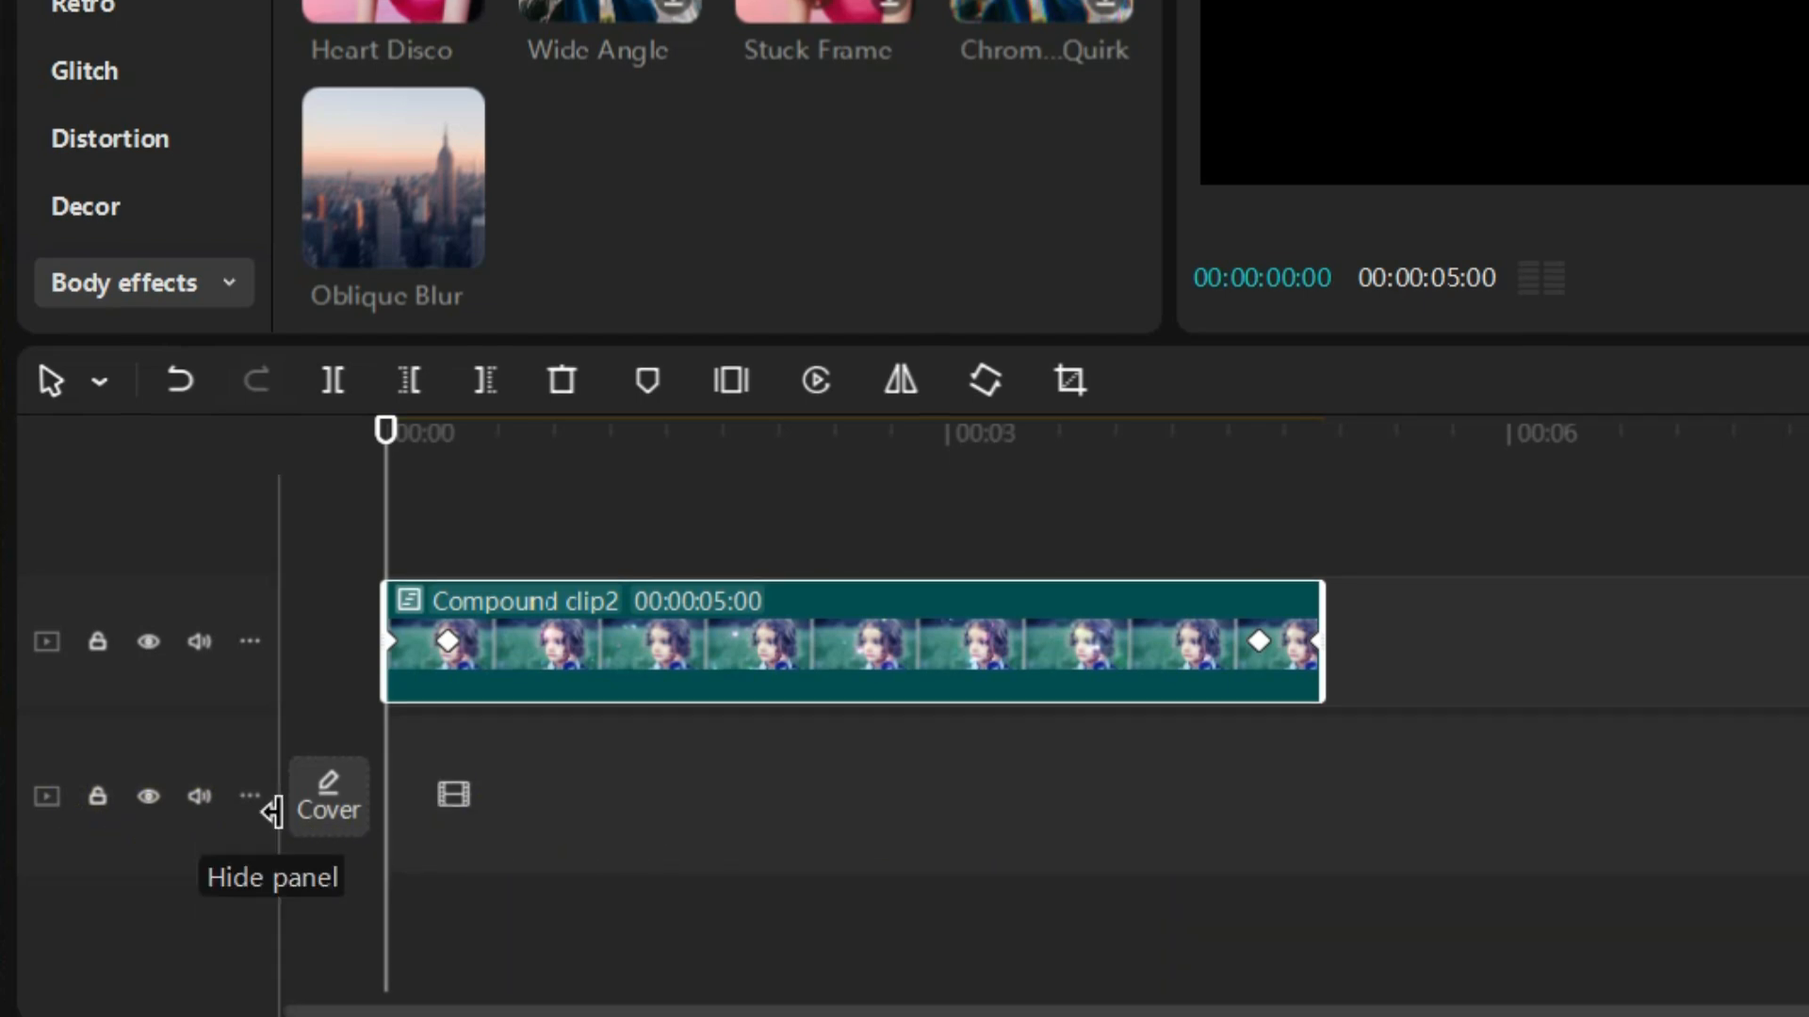
{"action": "mouse_move", "coordinate": [678, 820]}
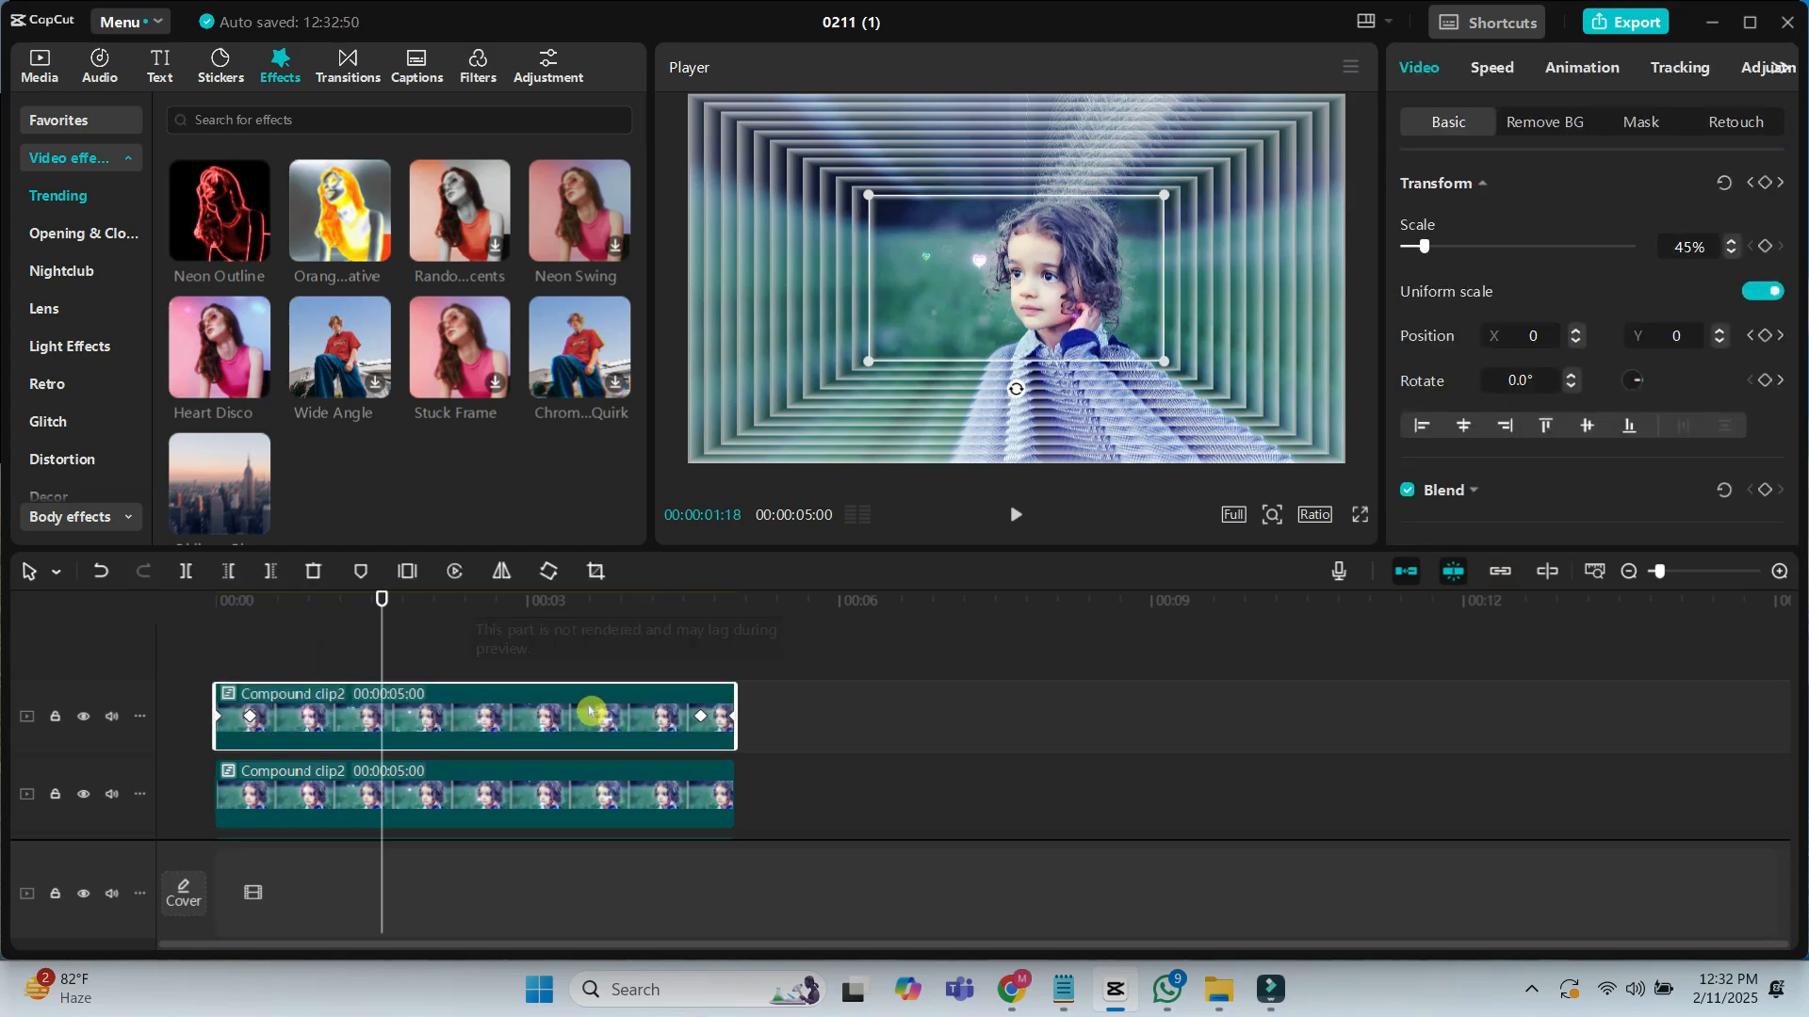
Shift Compound clip2 slightly right and adjust its Position keyframes, extending the project to 9 seconds
{"action": "left_click", "coordinate": [1361, 515]}
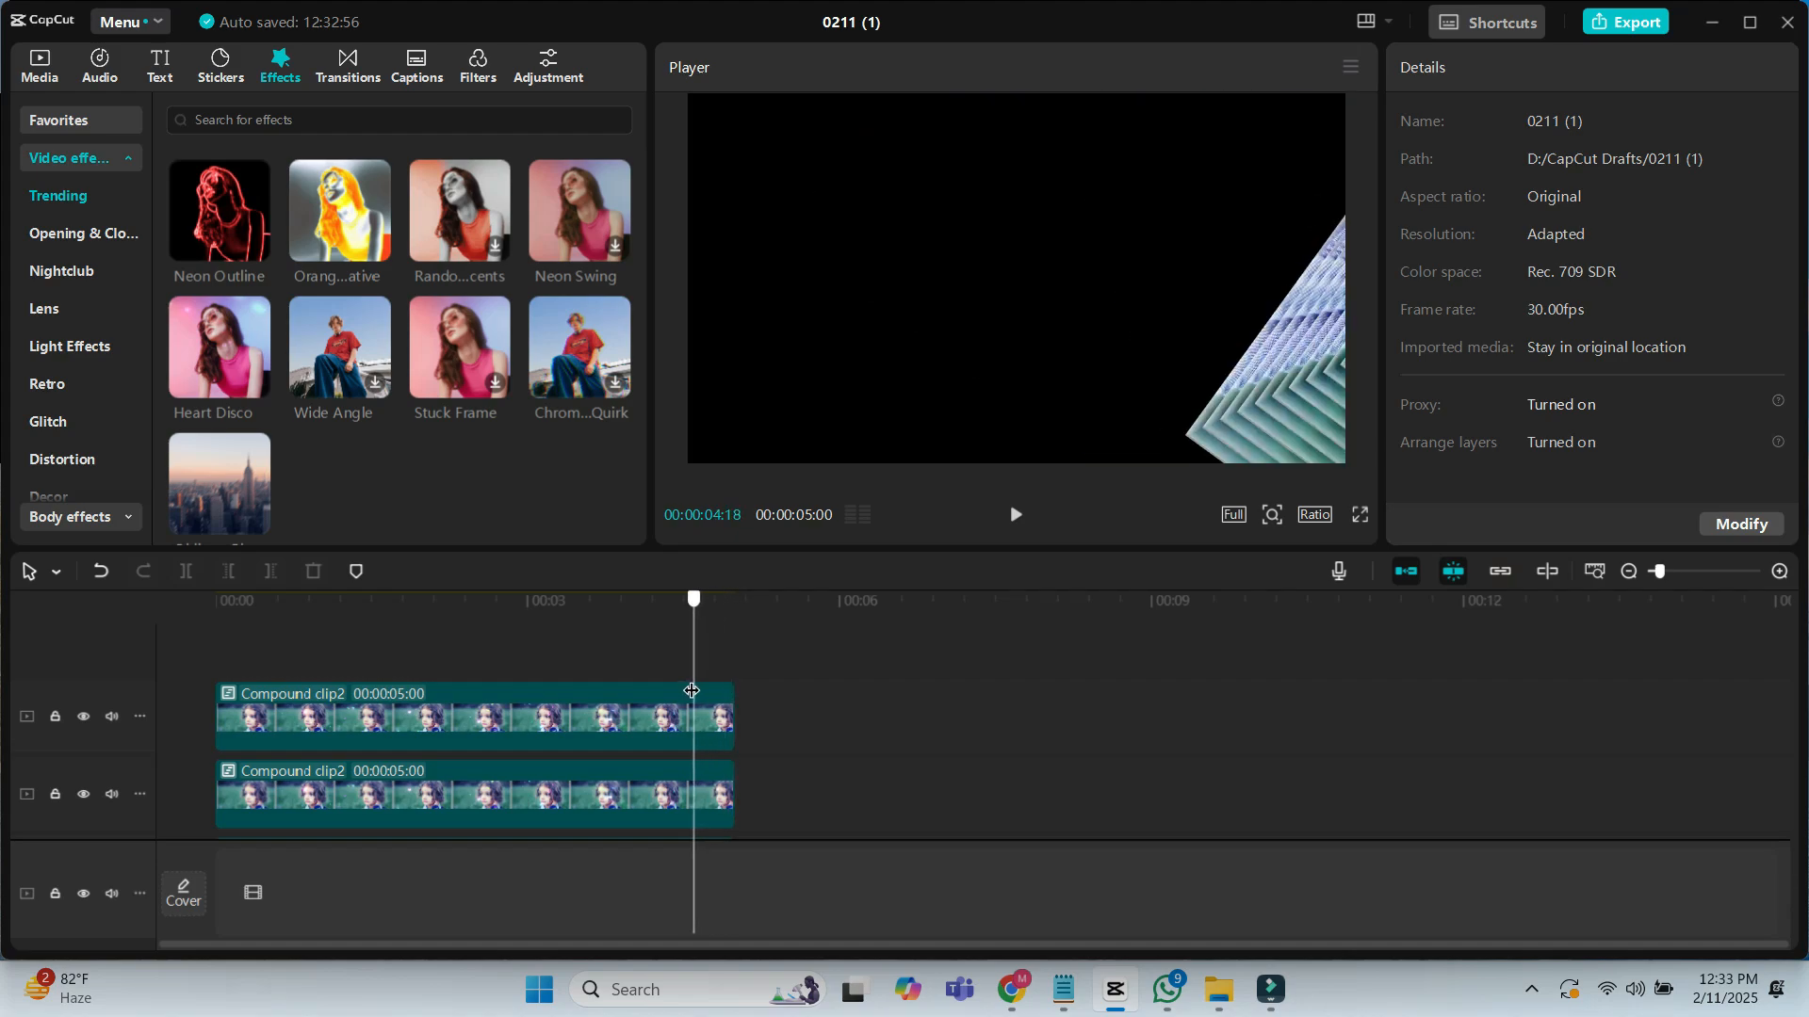
{"action": "left_click", "coordinate": [473, 716]}
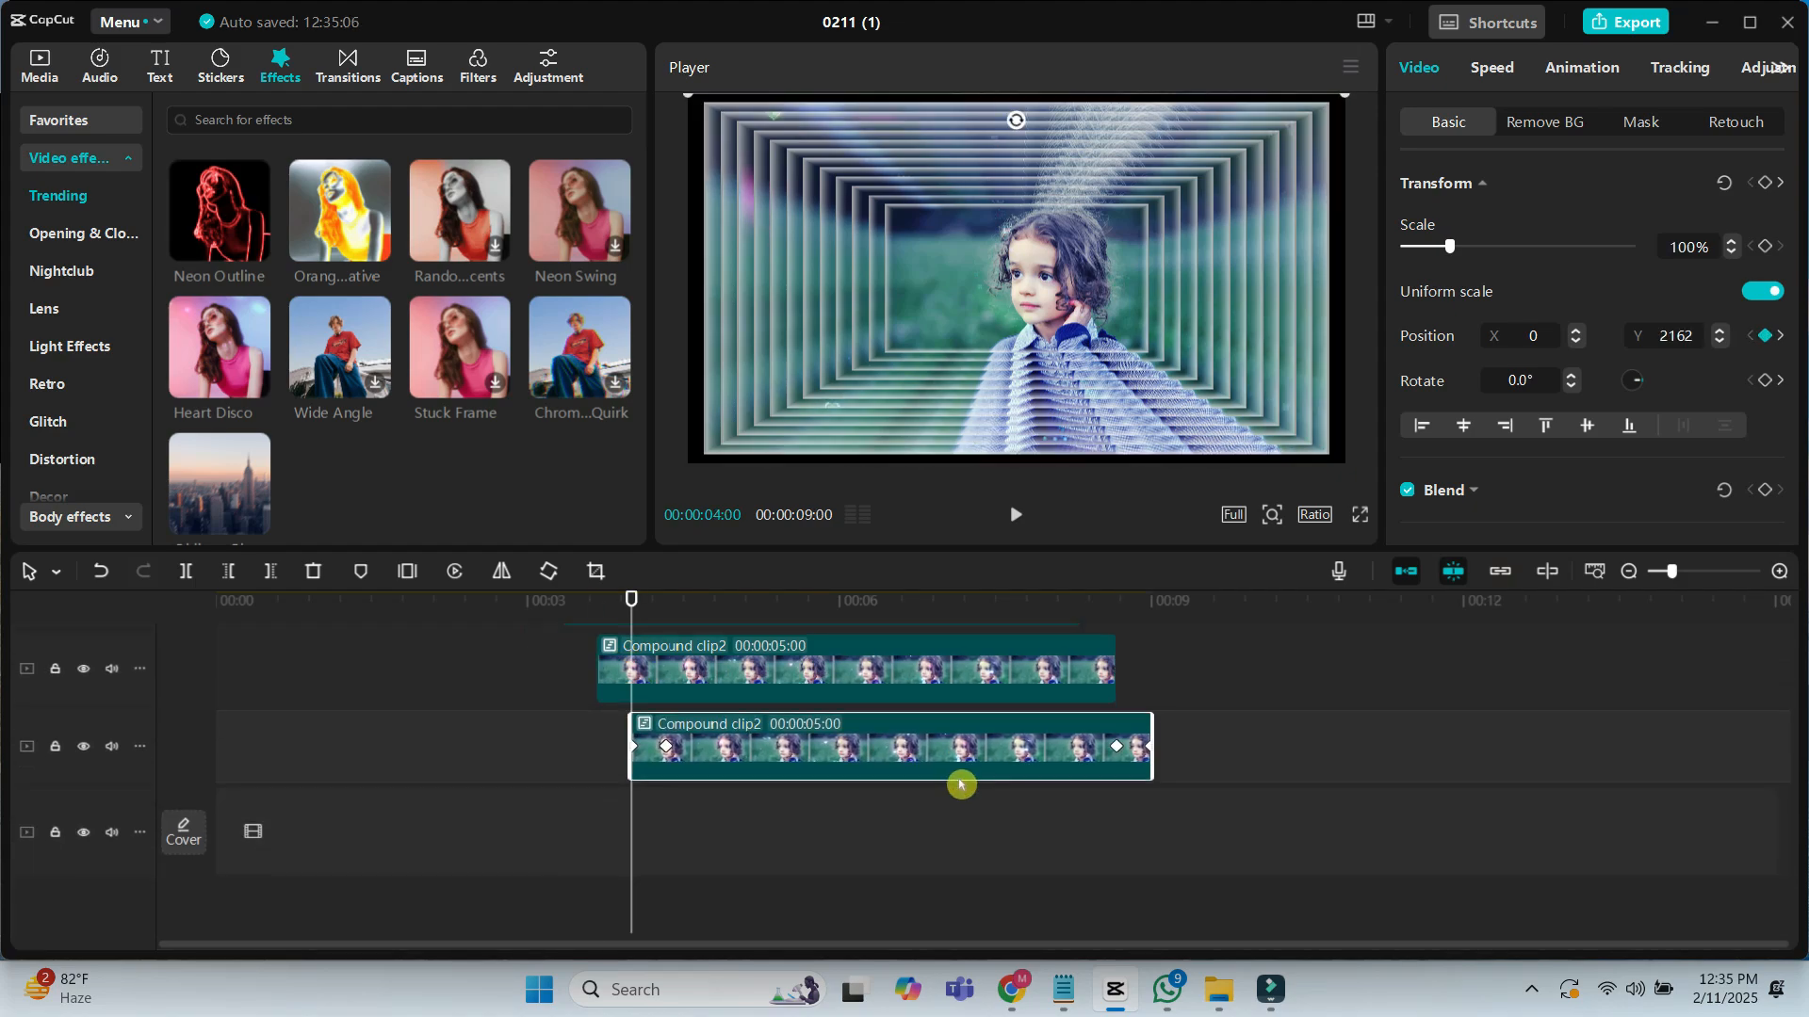
Play the staggered fly-in animation and switch the Player to full screen
{"action": "left_click", "coordinate": [1013, 514]}
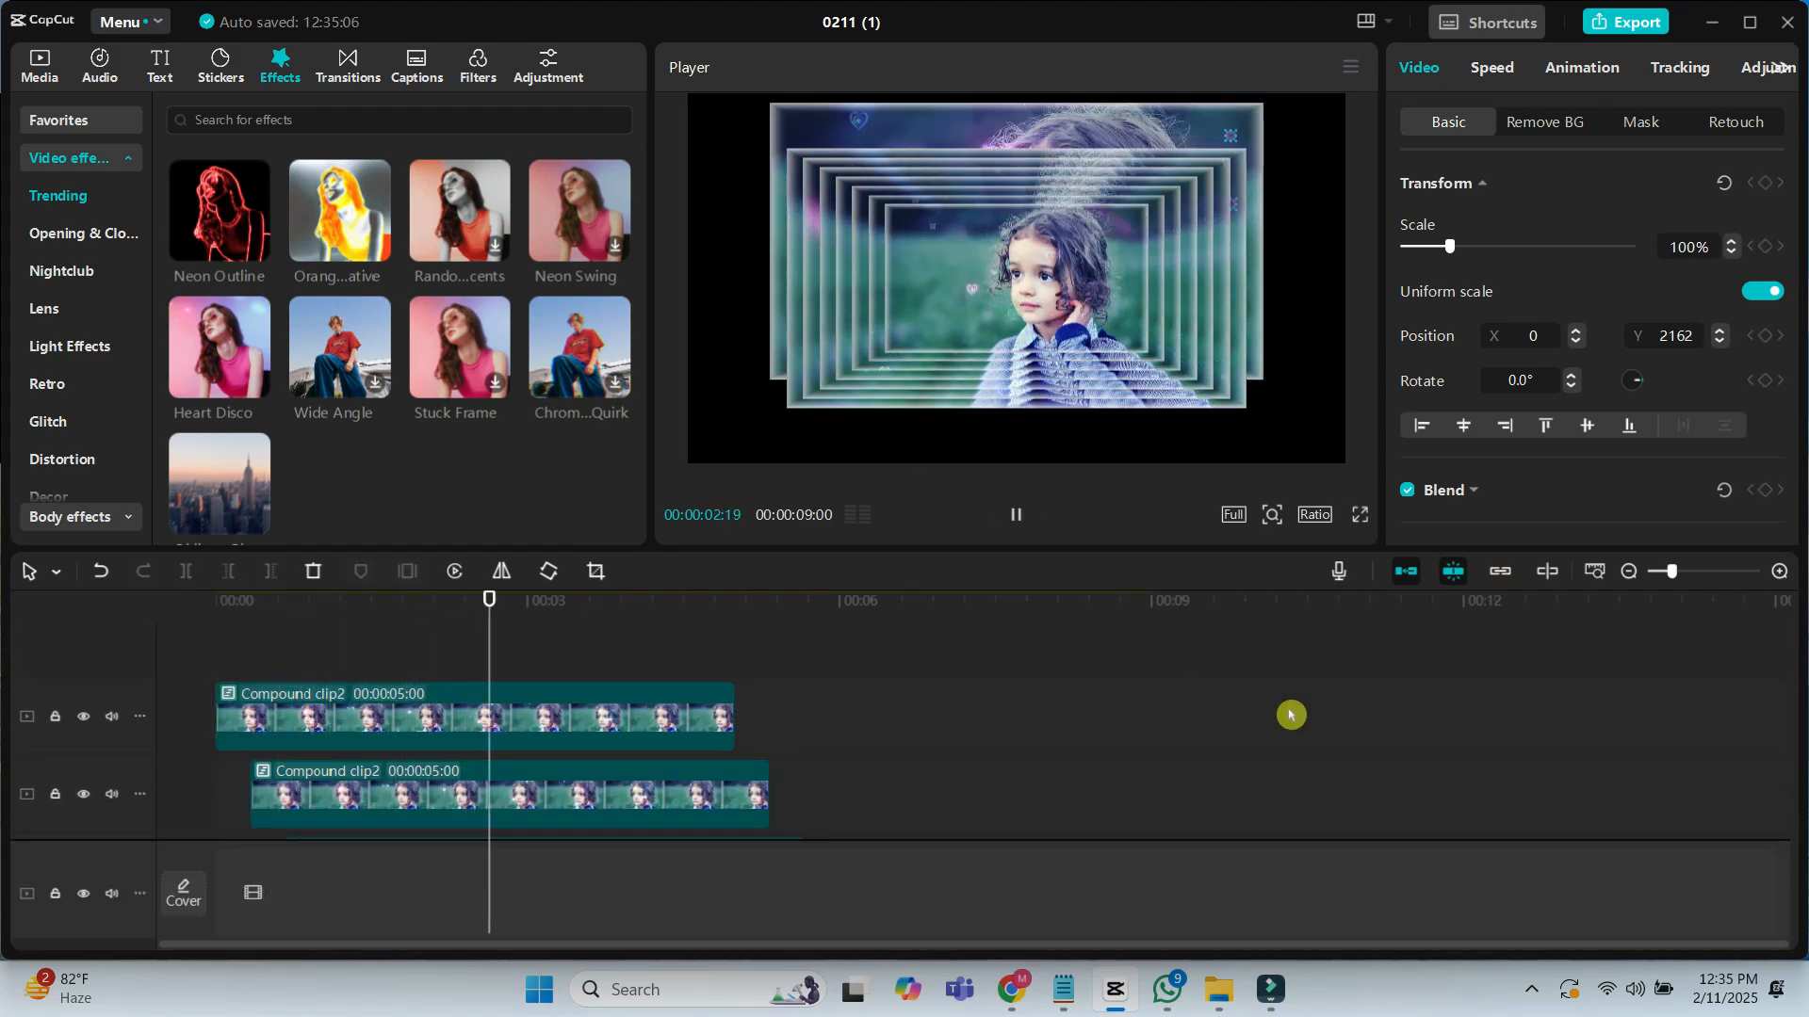
{"action": "left_click", "coordinate": [1360, 514]}
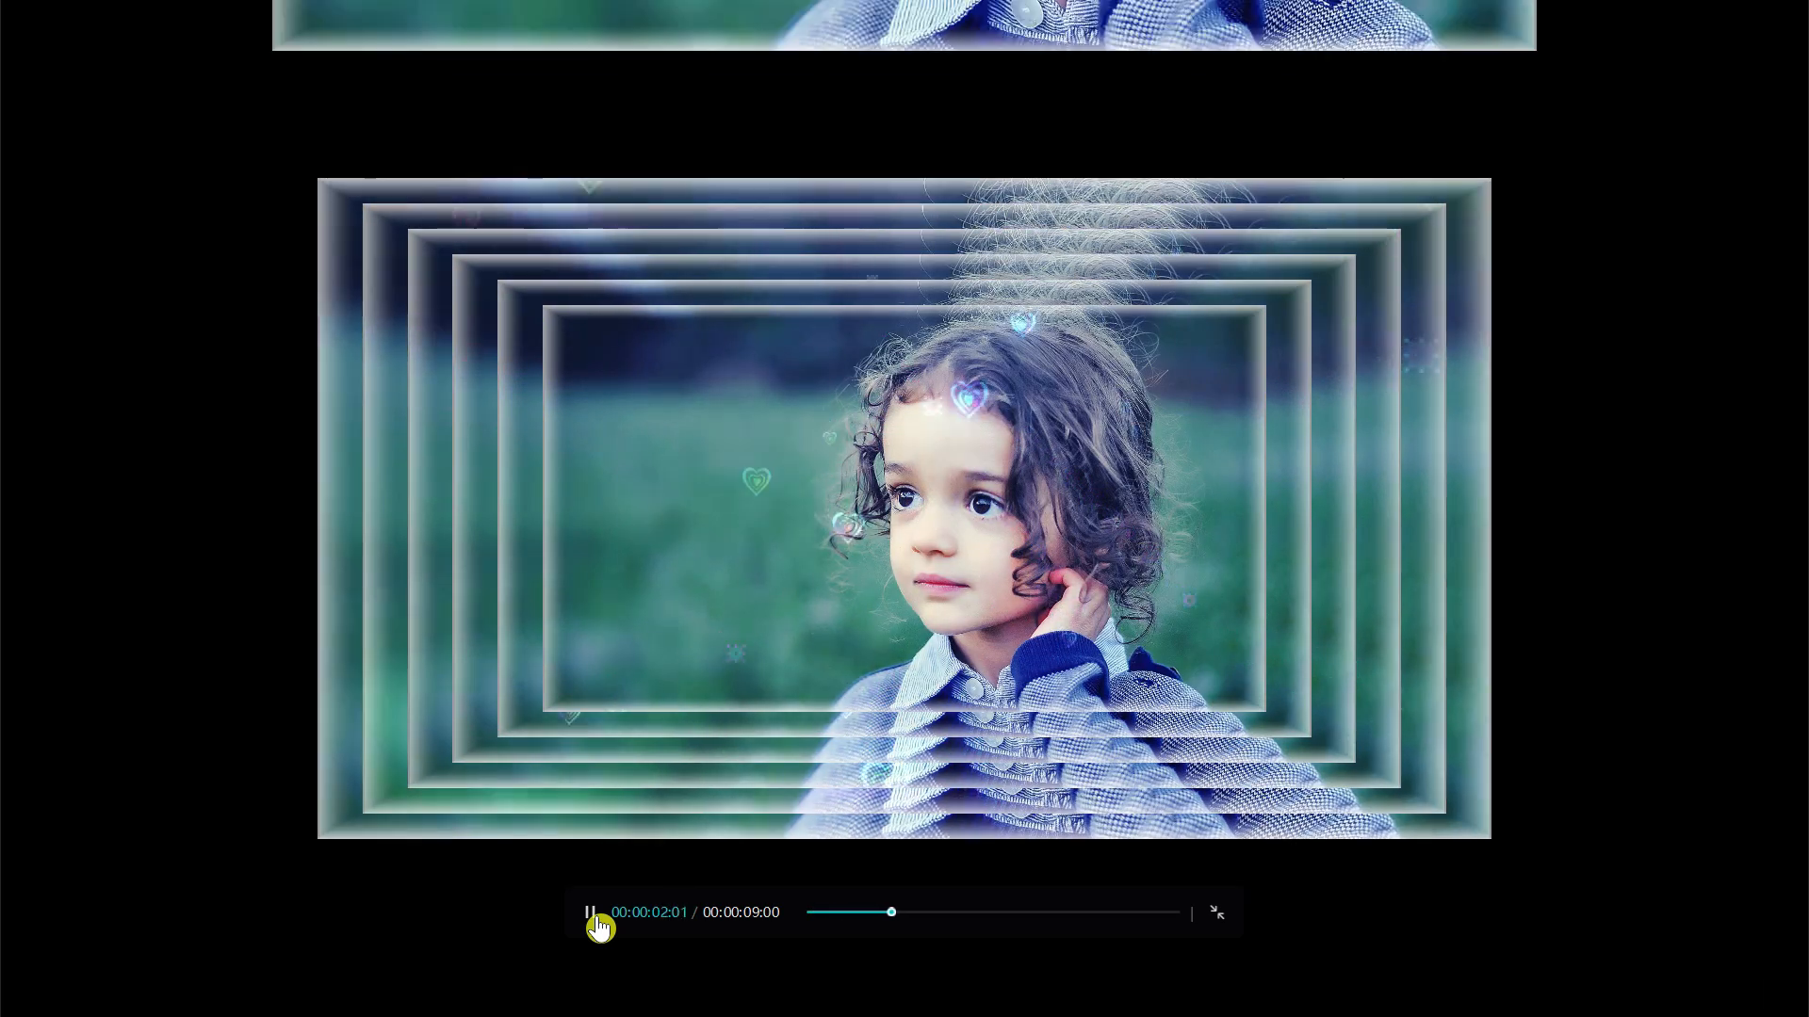